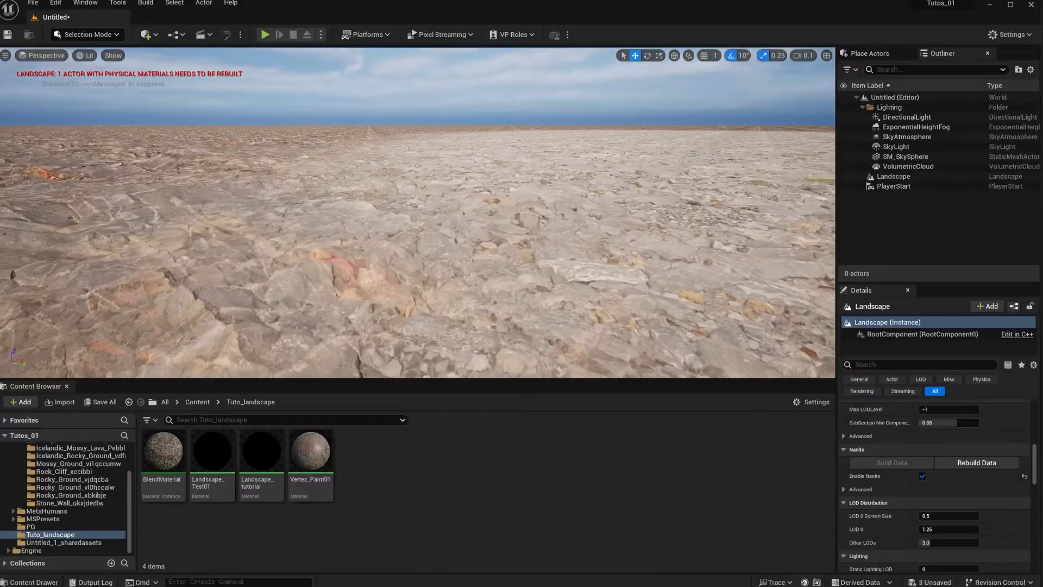
Step: Select the landscape, switch to Landscape mode, and show the Paint tab's Cliff and Rocks layers
{"action": "left_click", "coordinate": [893, 176]}
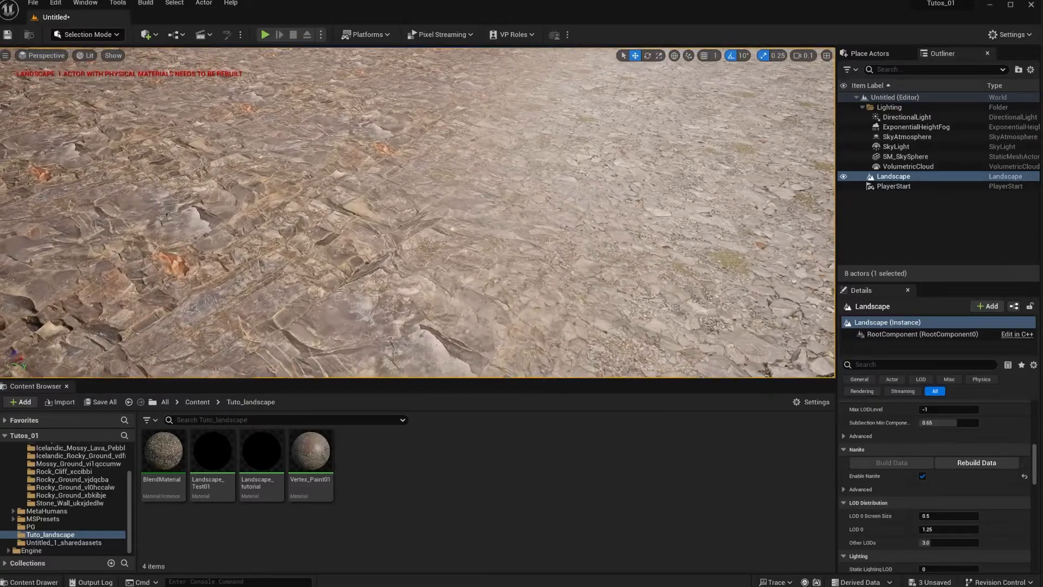
{"action": "left_click", "coordinate": [87, 33]}
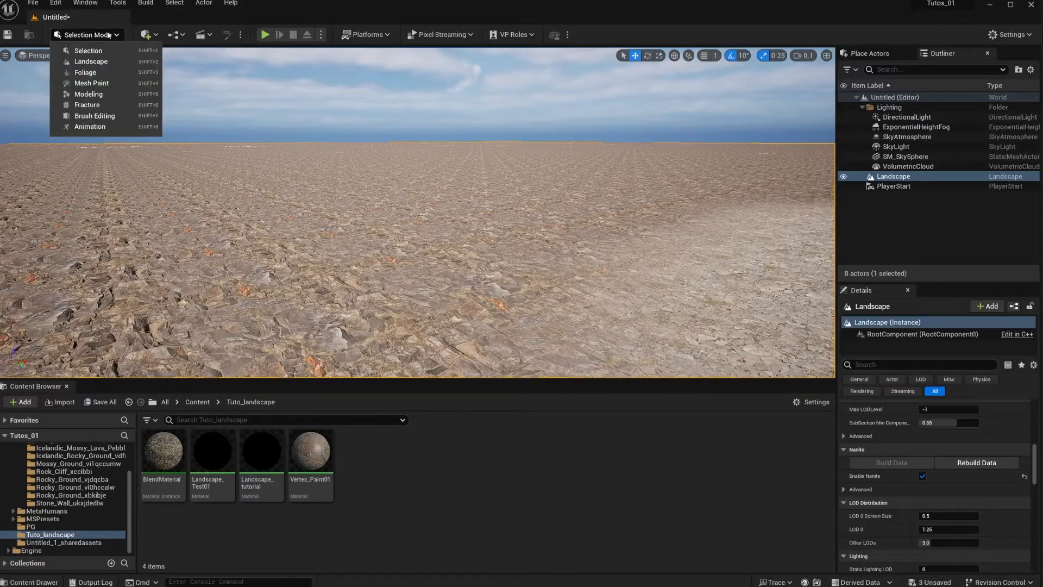
{"action": "left_click", "coordinate": [90, 61]}
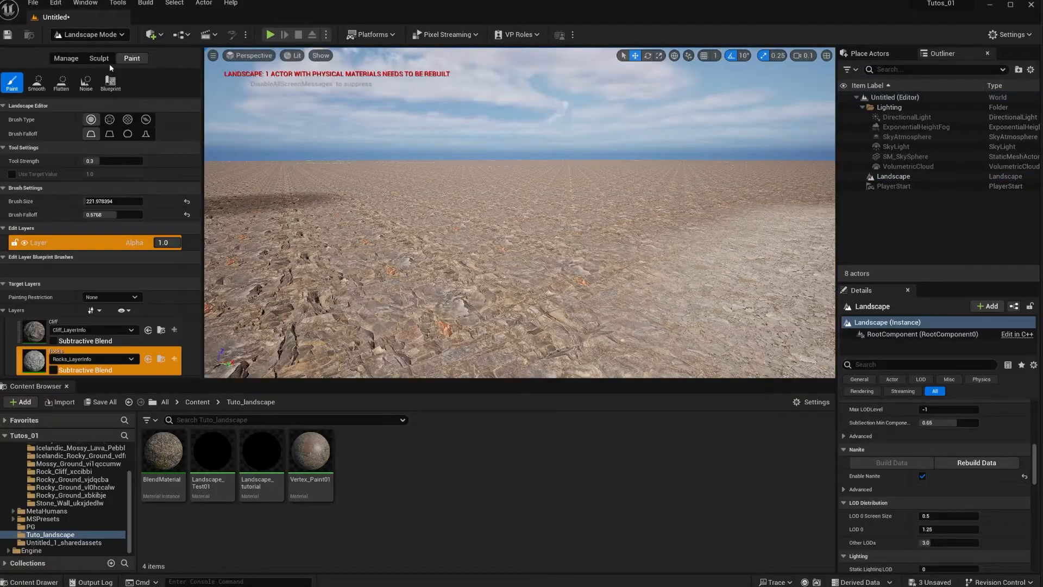
{"action": "left_click", "coordinate": [459, 176]}
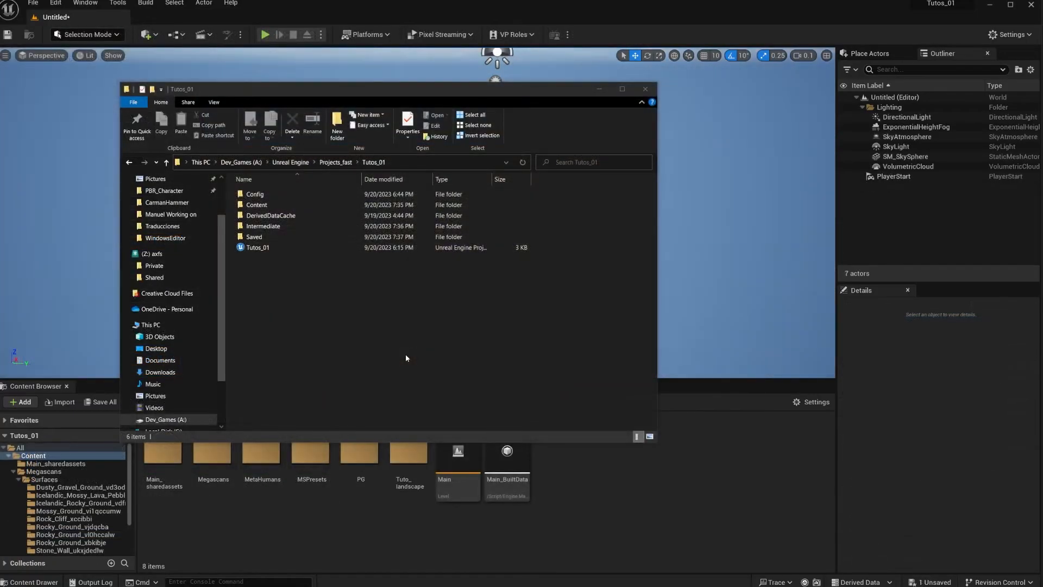
{"action": "mouse_move", "coordinate": [403, 361]}
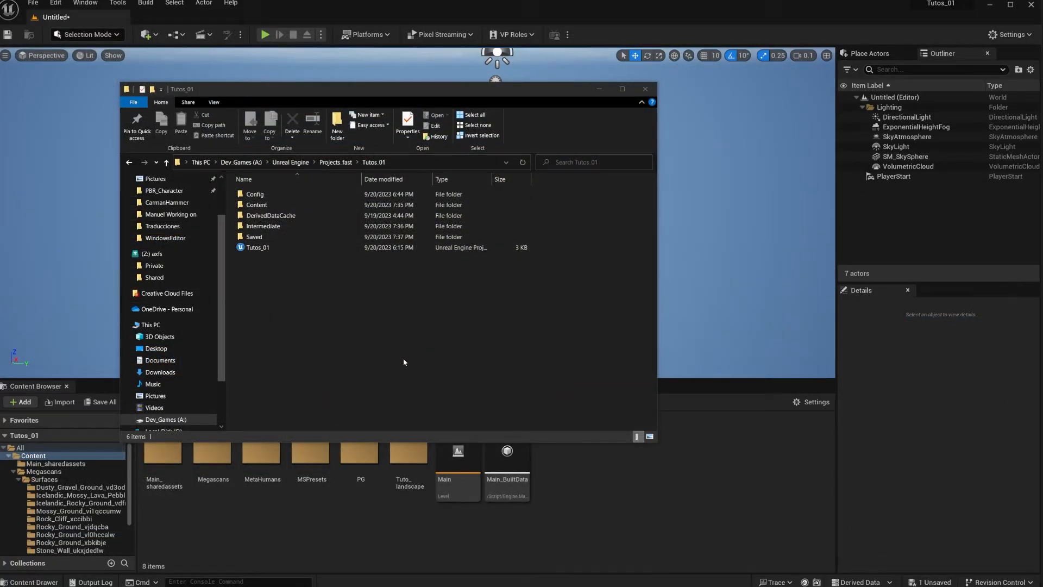
Step: Open DefaultEngine from the Tutos_01 Config folder in Notepad
{"action": "left_click", "coordinate": [255, 194]}
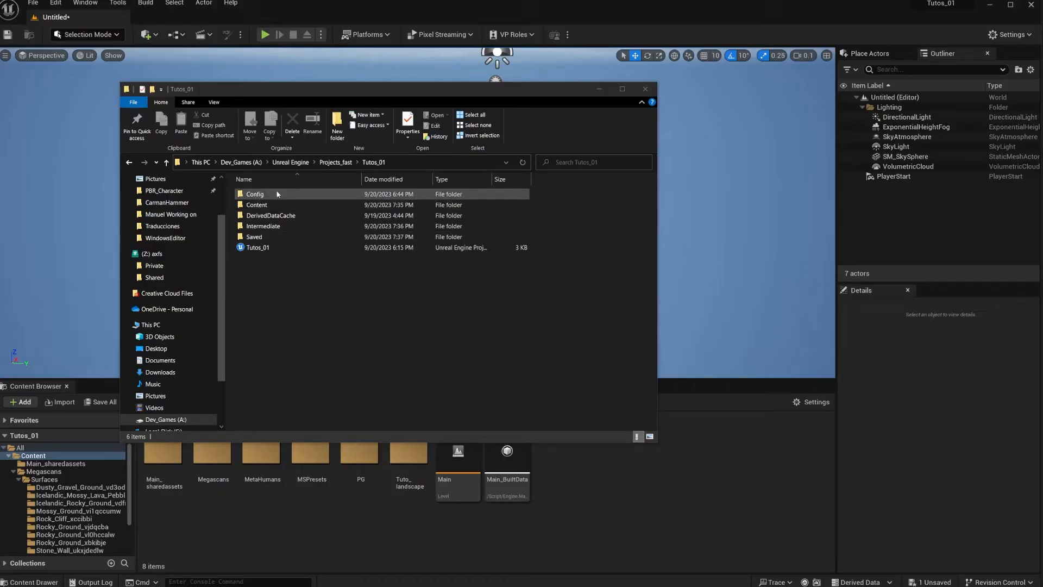
{"action": "double_click", "coordinate": [255, 194]}
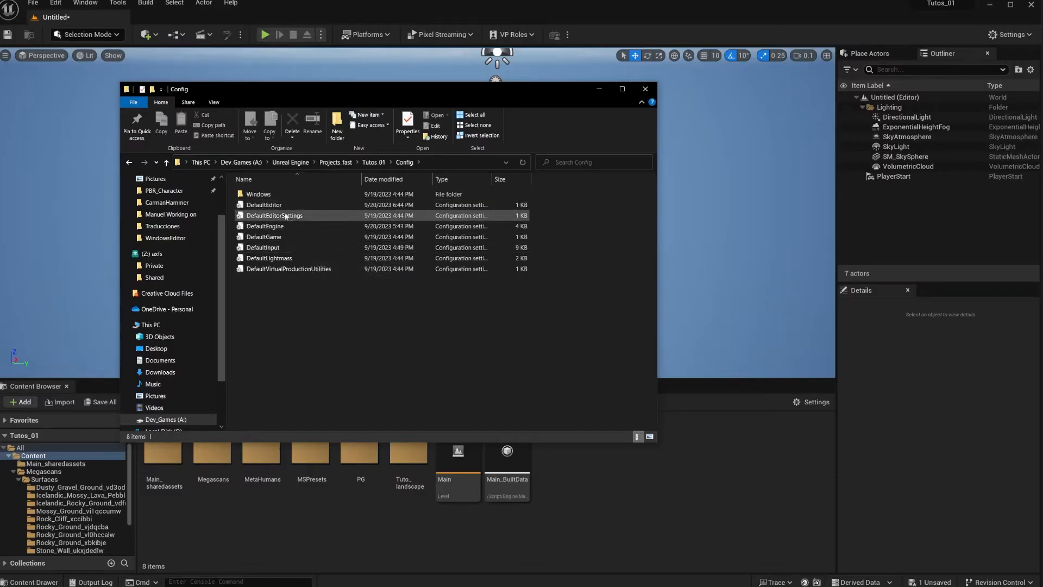
{"action": "double_click", "coordinate": [265, 226]}
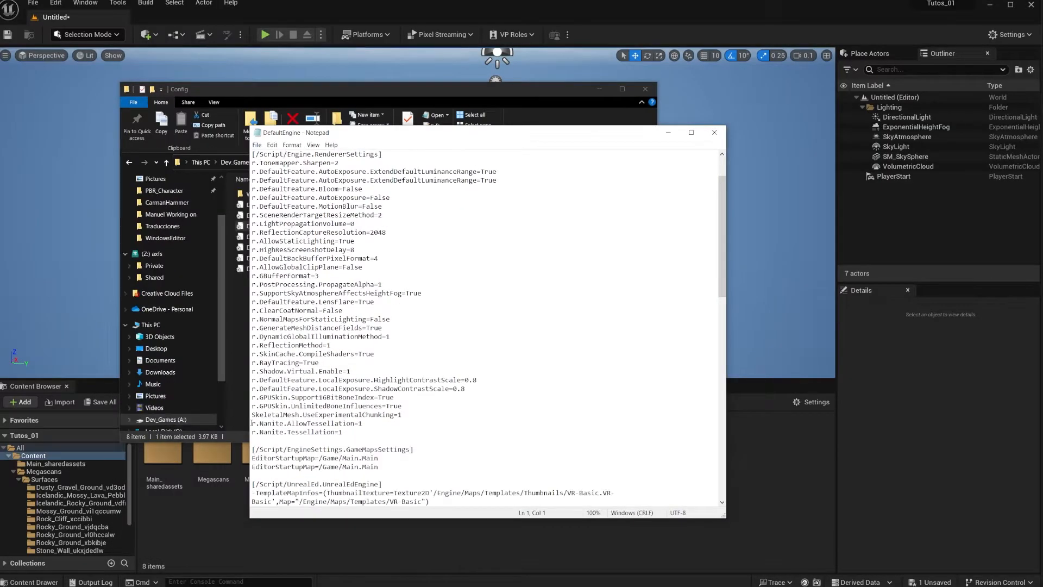
Step: Mark the r.Nanite.AllowTessellation=1 and r.Nanite.Tessellation=1 lines and bring up the File menu
{"action": "left_click_drag", "start_coordinate": [252, 423], "coordinate": [344, 432]}
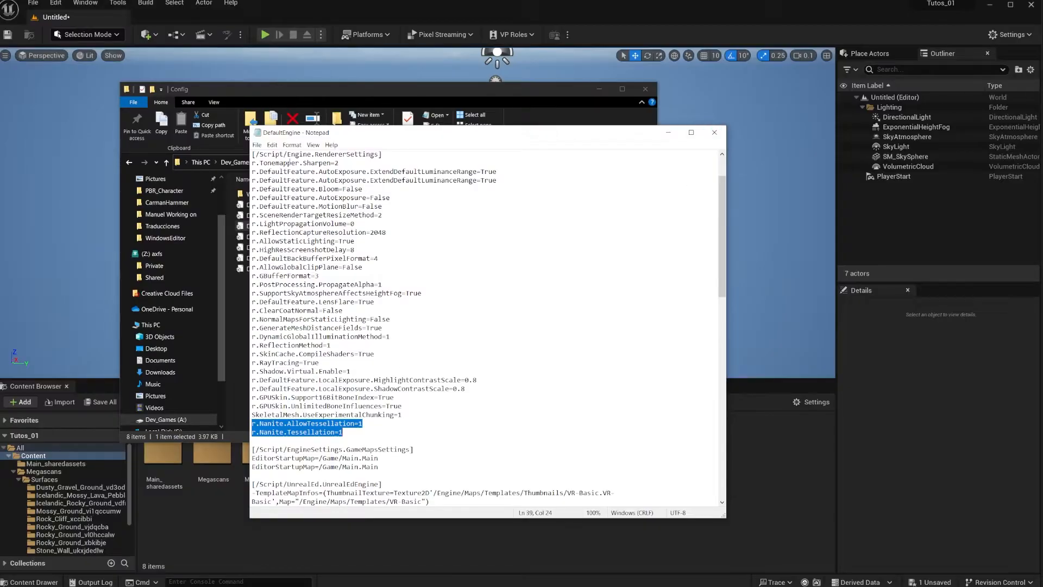
{"action": "left_click", "coordinate": [256, 145]}
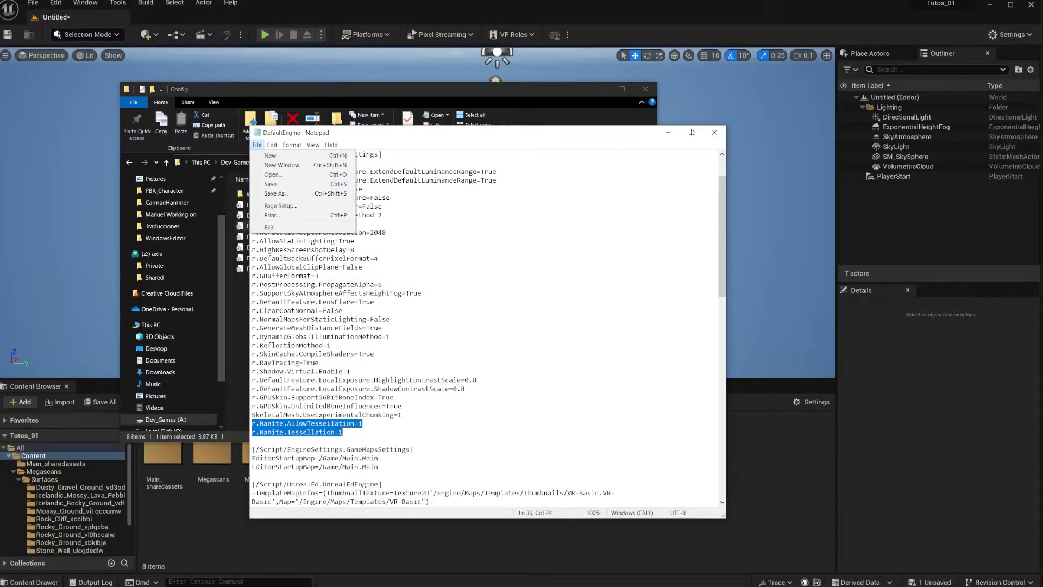
Step: Close the edited DefaultEngine file and the Config folder window
{"action": "left_click", "coordinate": [714, 133]}
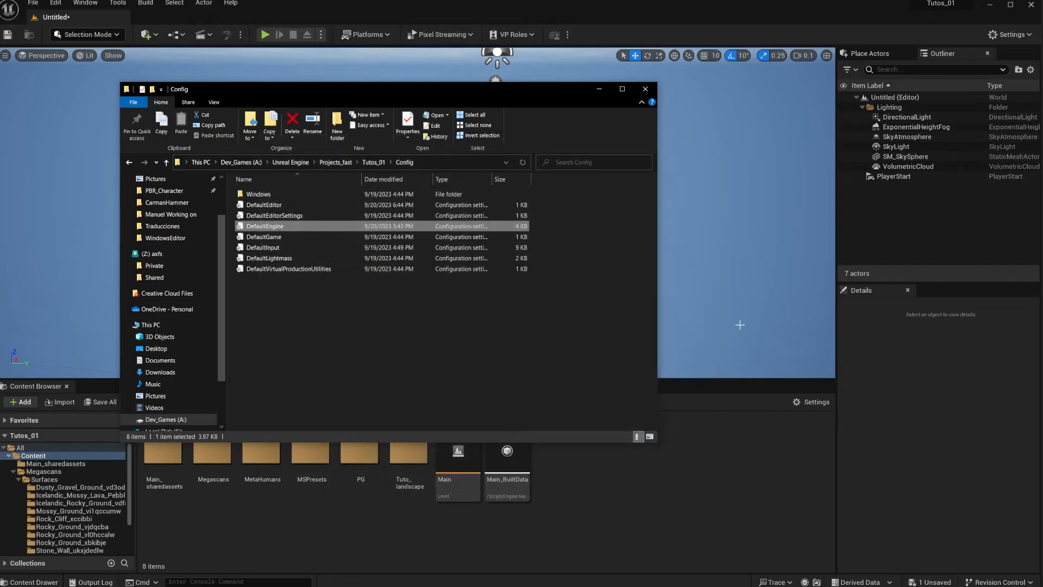
{"action": "mouse_move", "coordinate": [484, 298]}
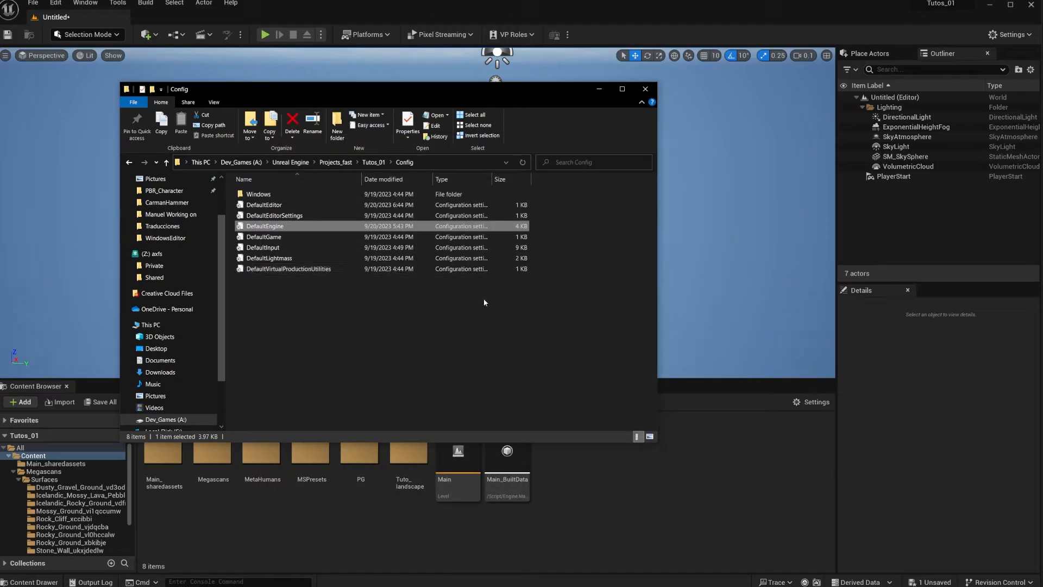
{"action": "mouse_move", "coordinate": [486, 294]}
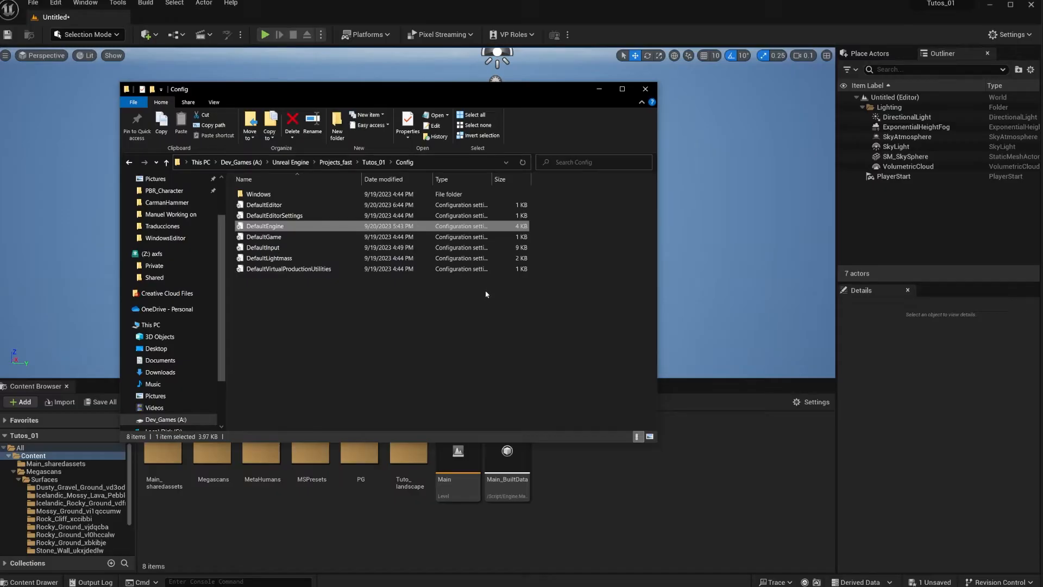
{"action": "mouse_move", "coordinate": [645, 145]}
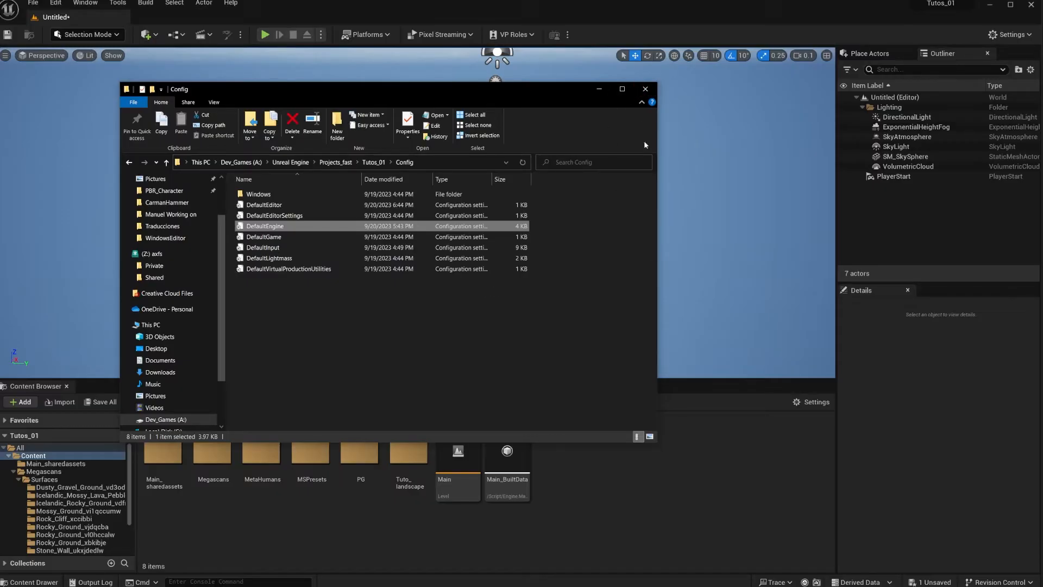
{"action": "left_click", "coordinate": [643, 89]}
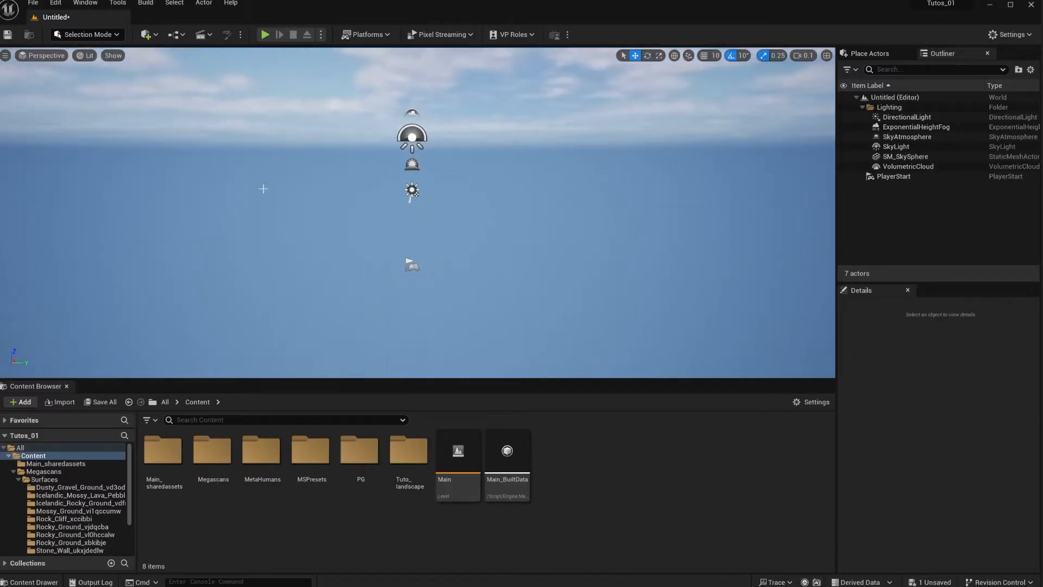
Step: Create a new landscape in Landscape mode with scale 50 × 50 × 100
{"action": "left_click", "coordinate": [87, 34]}
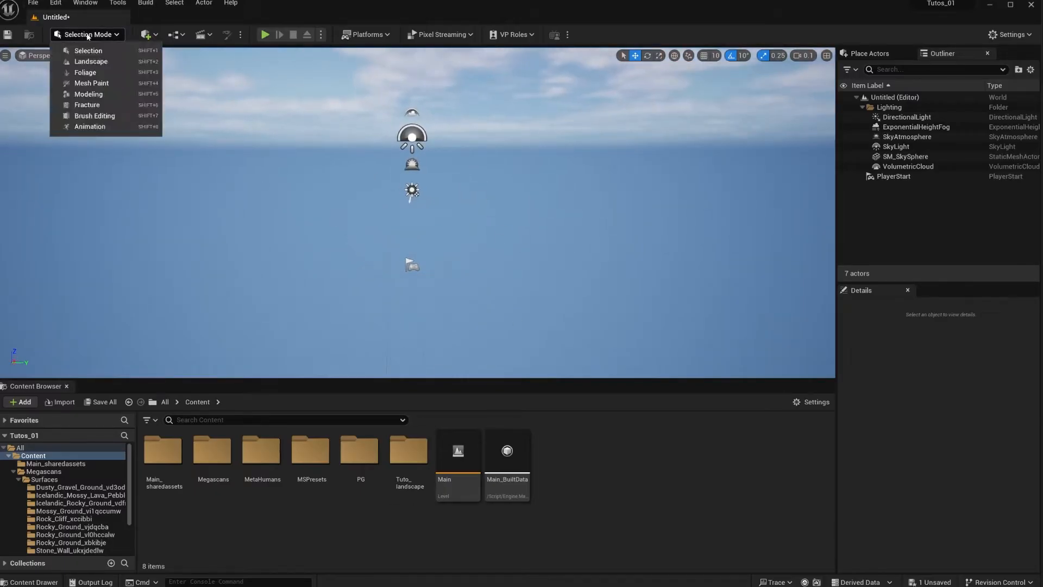
{"action": "mouse_move", "coordinate": [92, 62]}
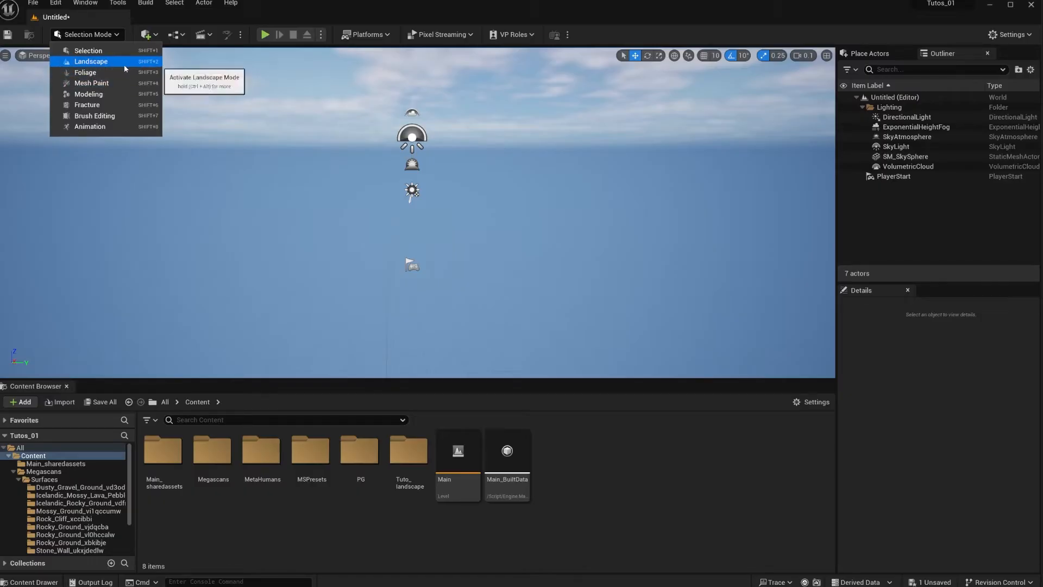
{"action": "left_click", "coordinate": [91, 61]}
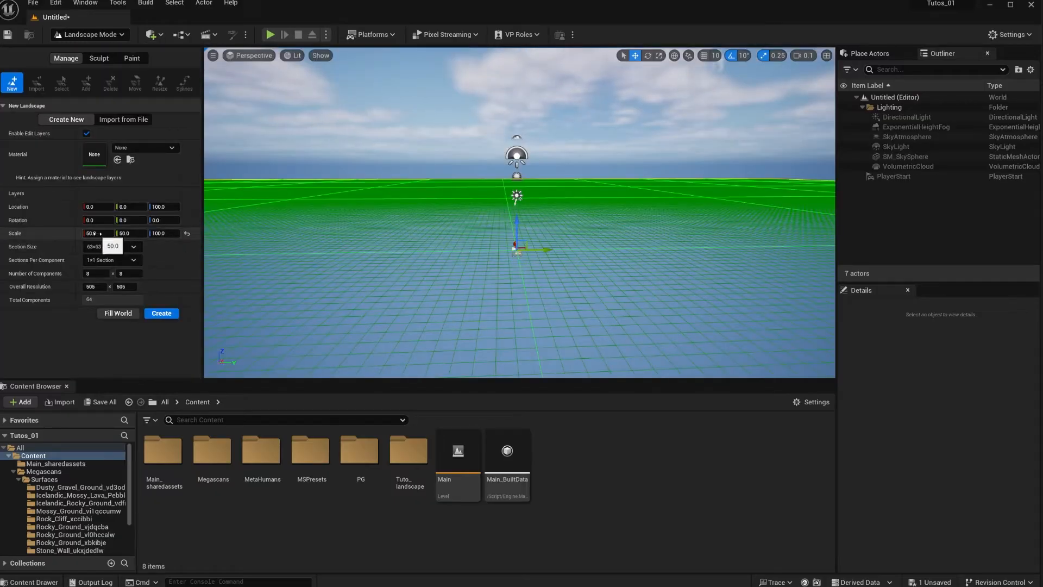
{"action": "left_click", "coordinate": [161, 314]}
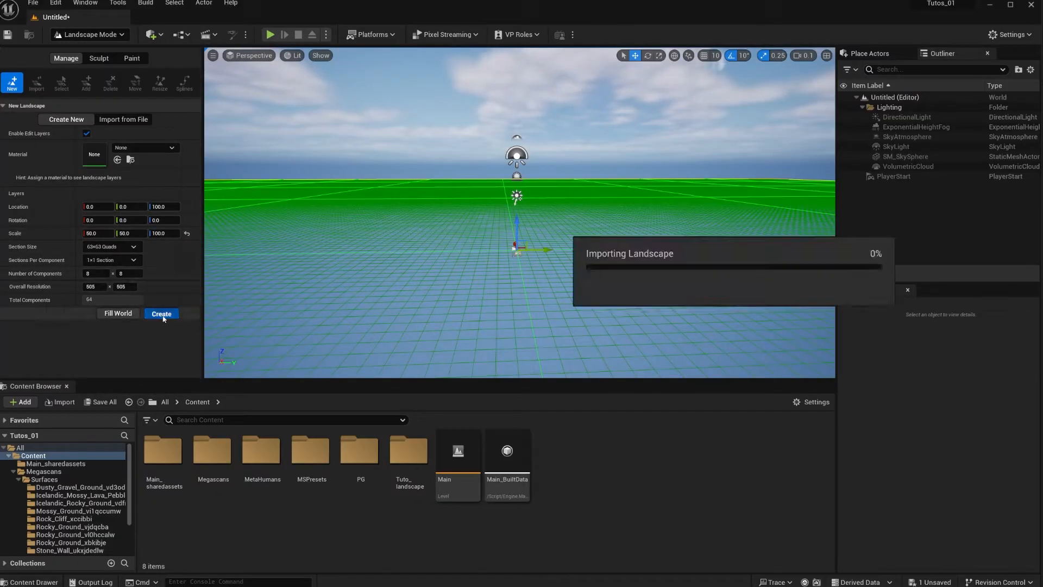
{"action": "left_click", "coordinate": [160, 314]}
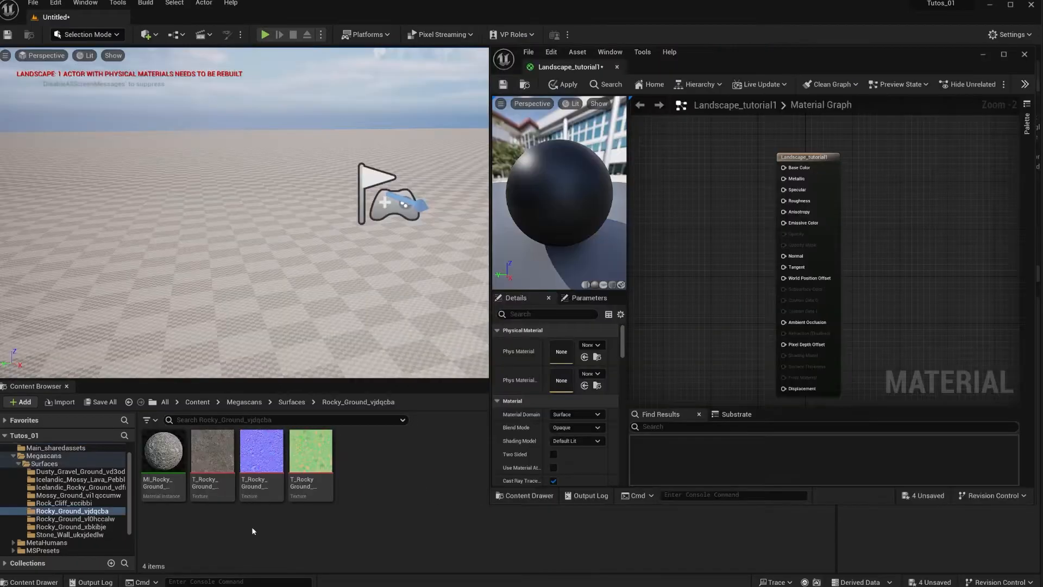
Step: Bring Rock_Cliff and Rocky_Ground_vjdqcba texture samples into the Landscape_tutorial1 graph
{"action": "left_click", "coordinate": [71, 503]}
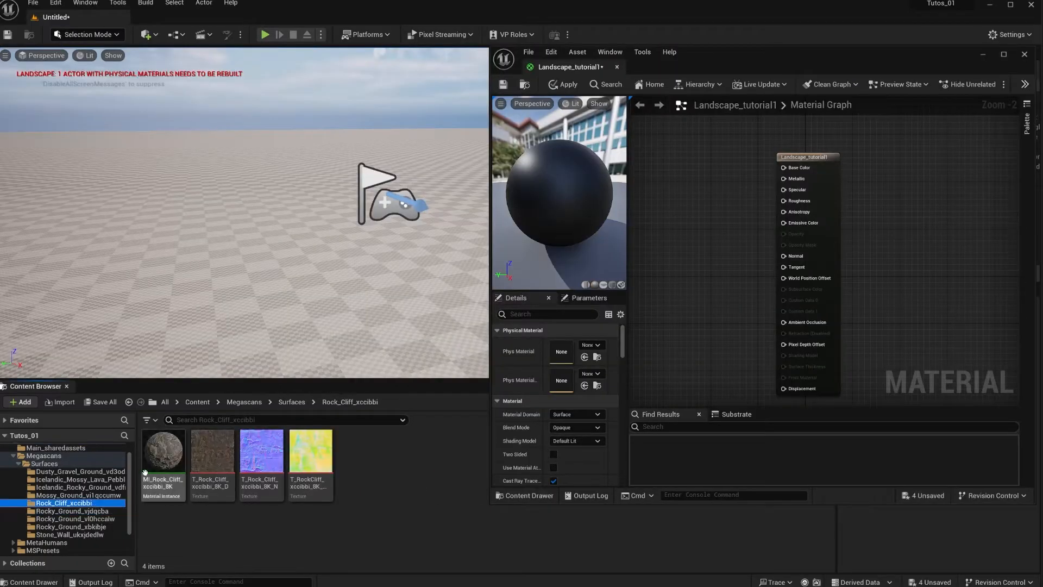
{"action": "left_click", "coordinate": [71, 510]}
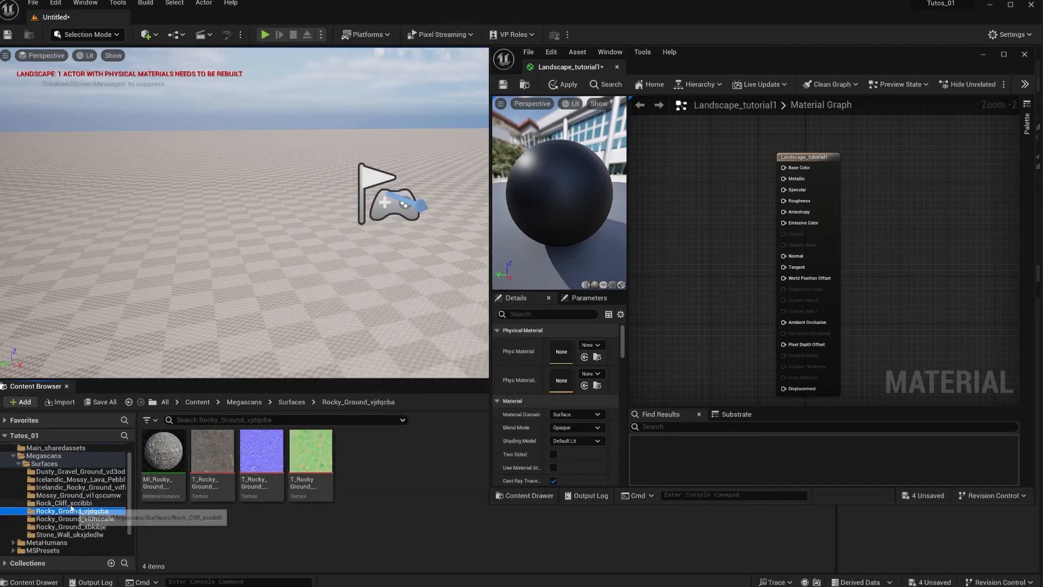
{"action": "left_click", "coordinate": [63, 503]}
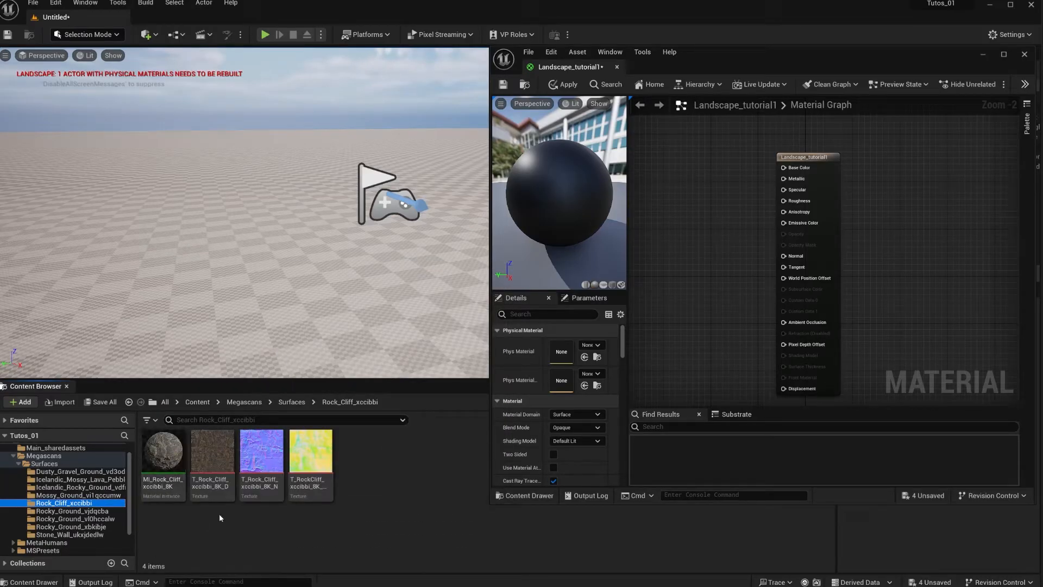
{"action": "left_click", "coordinate": [211, 450]}
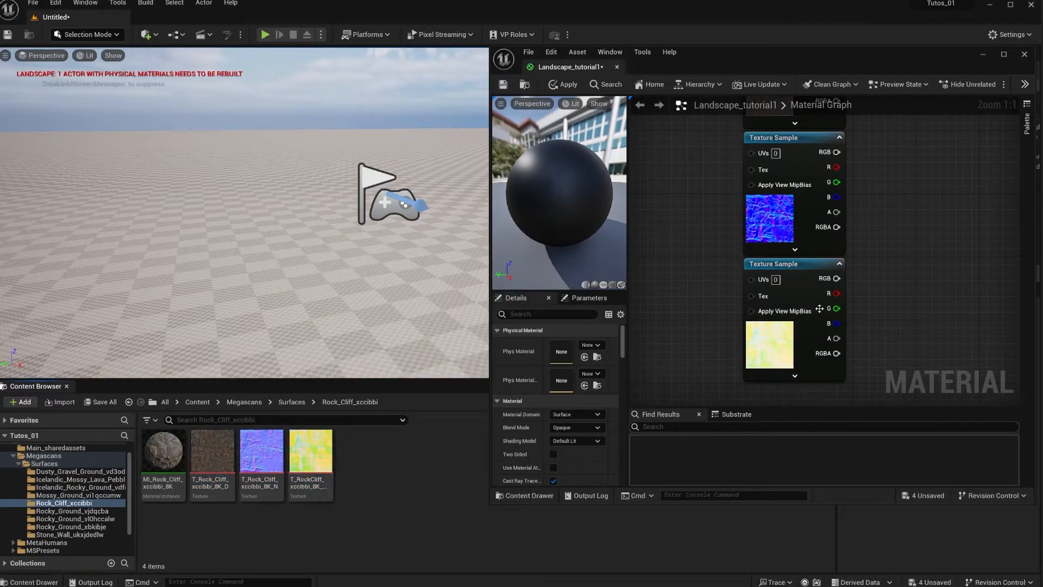
{"action": "mouse_move", "coordinate": [833, 328]}
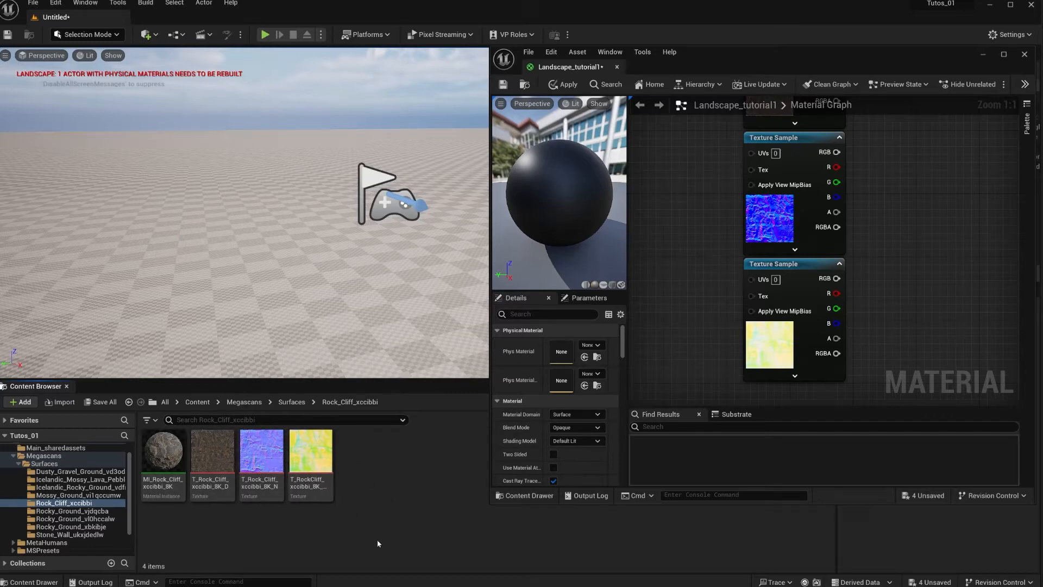
{"action": "left_click", "coordinate": [309, 450]}
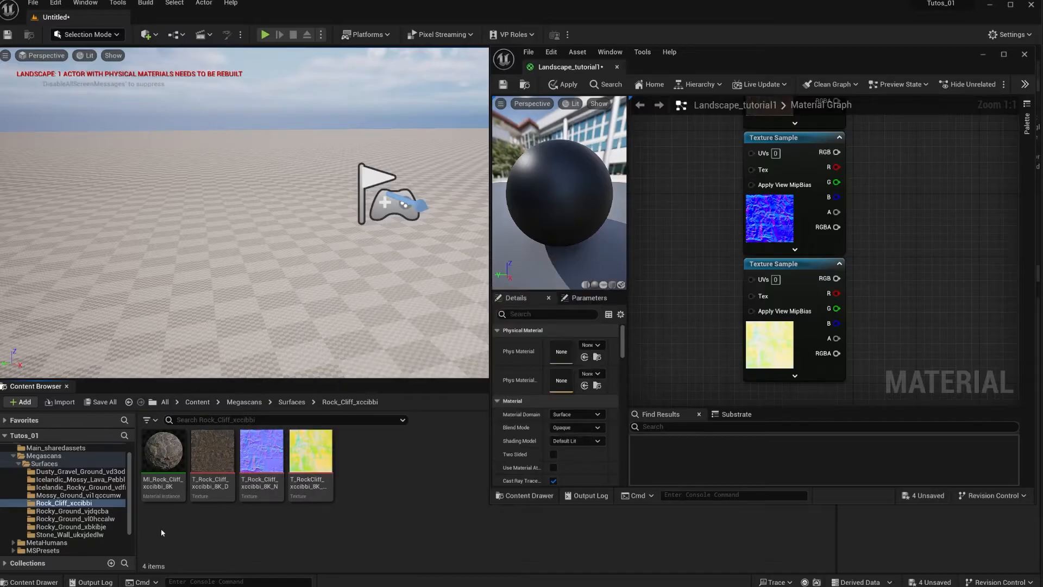
{"action": "left_click", "coordinate": [69, 510]}
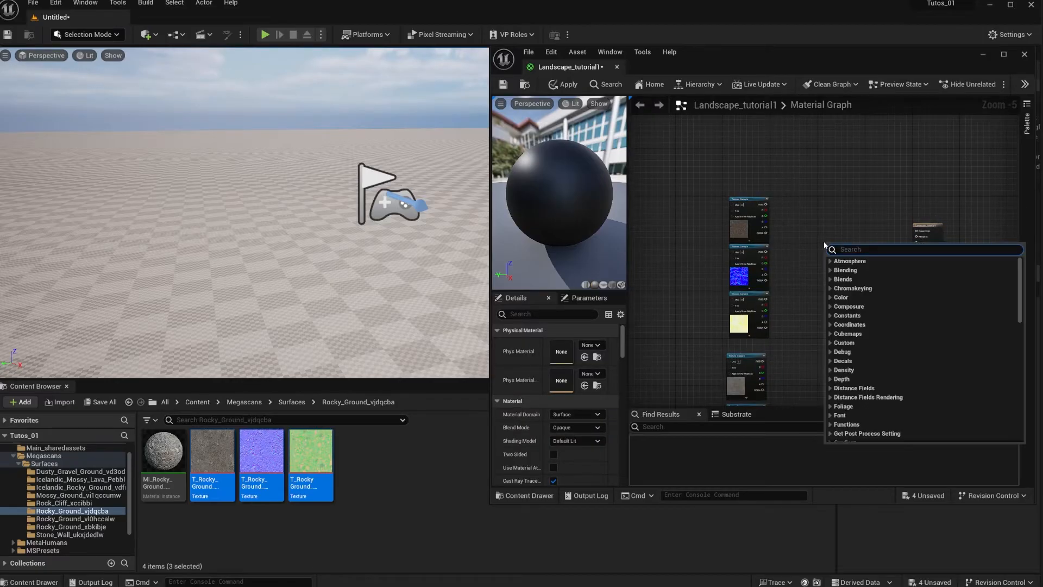
Step: Add a Landscape Layer Blend node with two layers
{"action": "type", "text": "lands"}
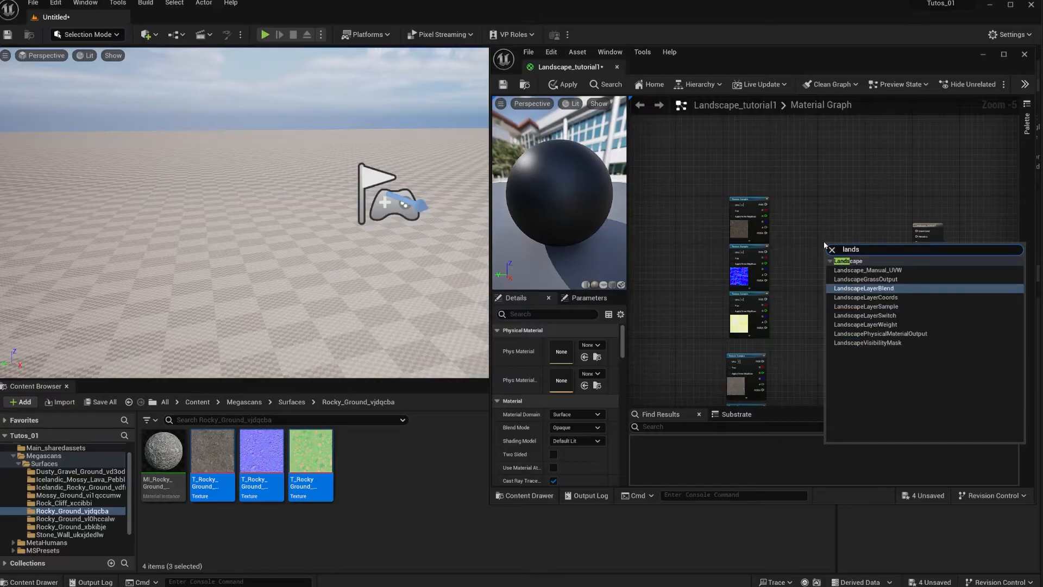
{"action": "left_click", "coordinate": [865, 288]}
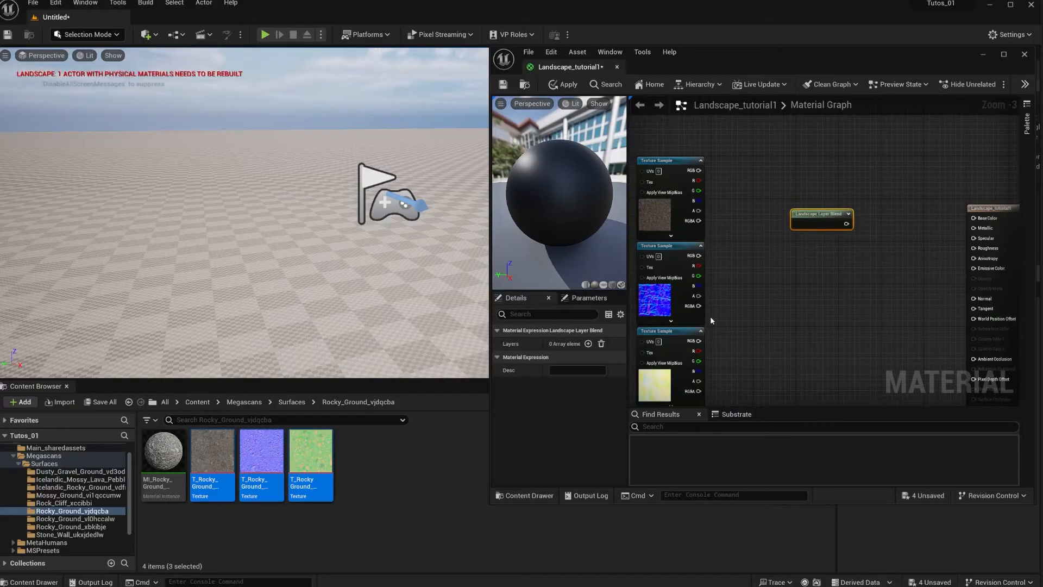
{"action": "mouse_move", "coordinate": [691, 342]}
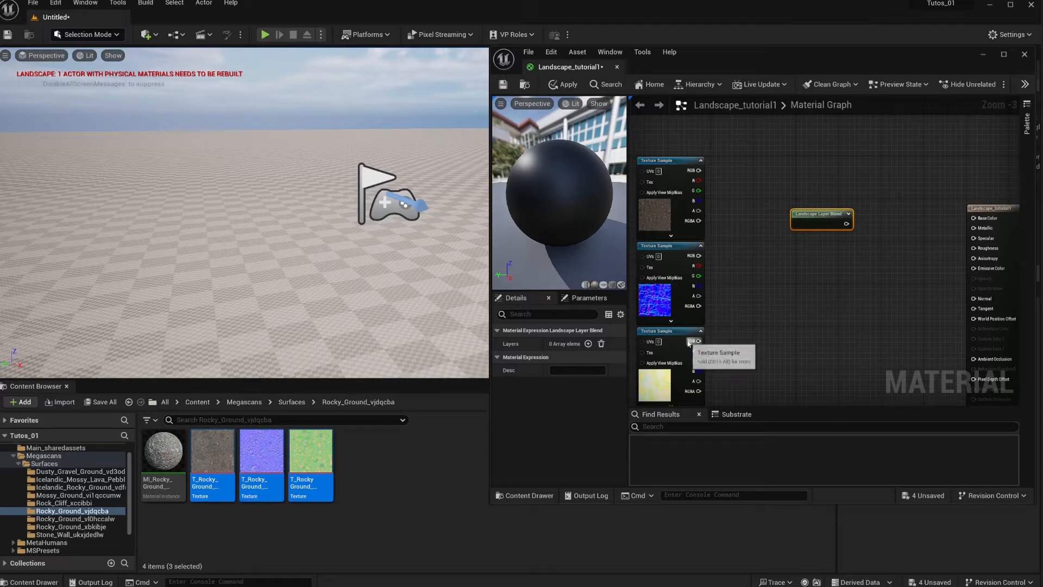
{"action": "mouse_move", "coordinate": [768, 327]}
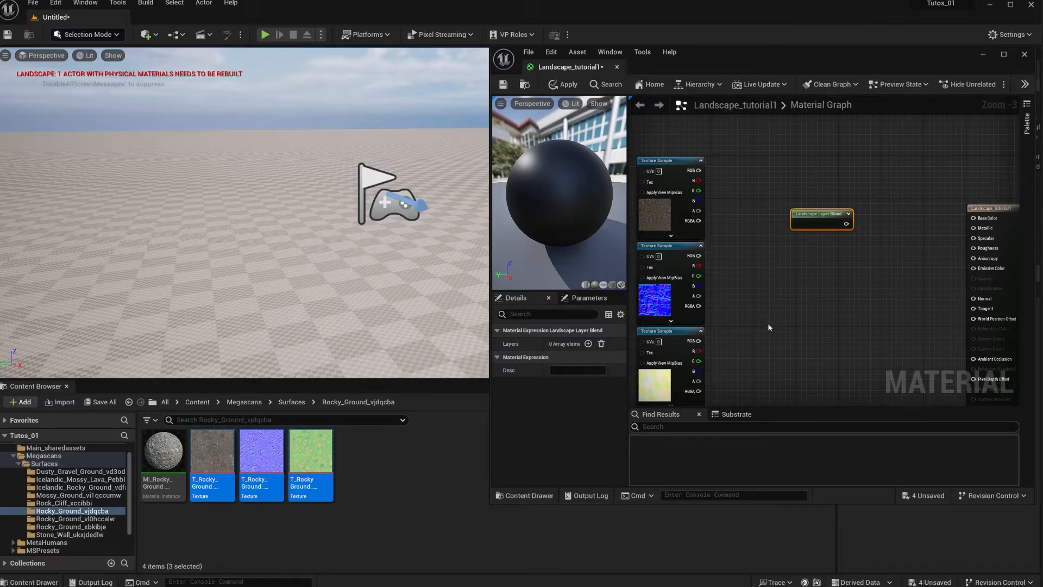
{"action": "mouse_move", "coordinate": [764, 257]}
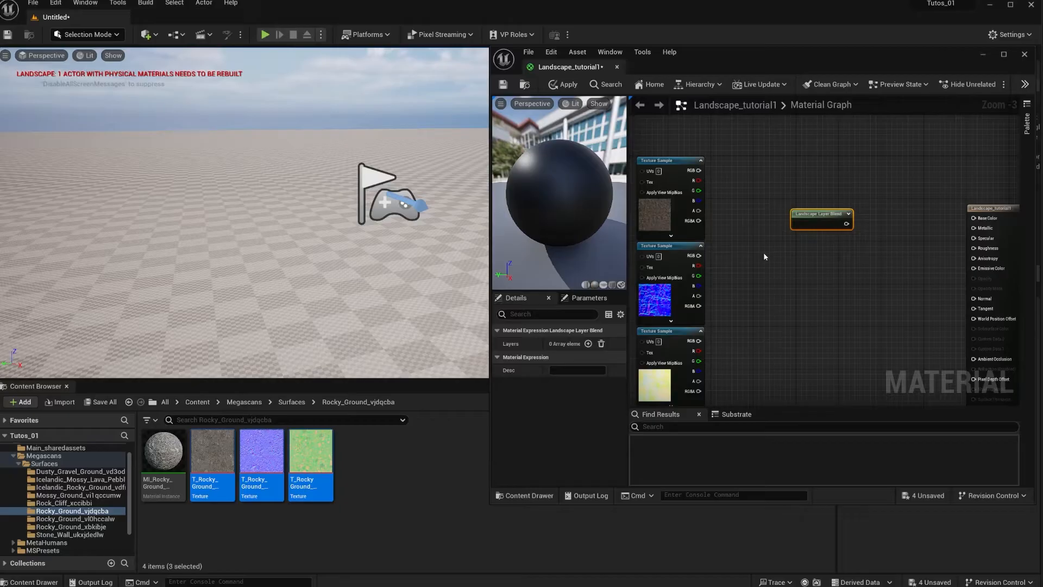
{"action": "scroll", "scroll_direction": "down", "scroll_amount": 3}
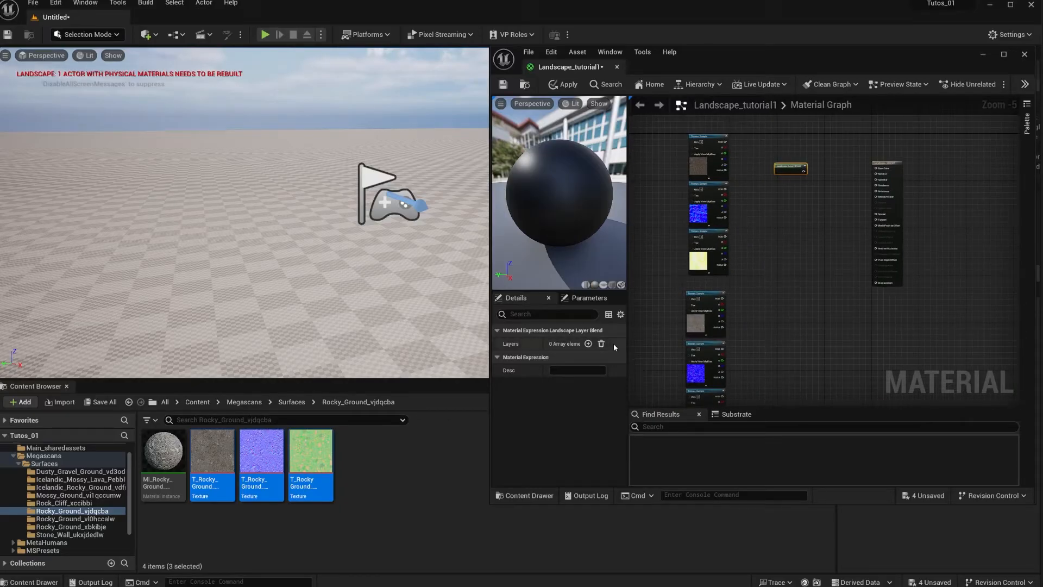
{"action": "left_click", "coordinate": [588, 344]}
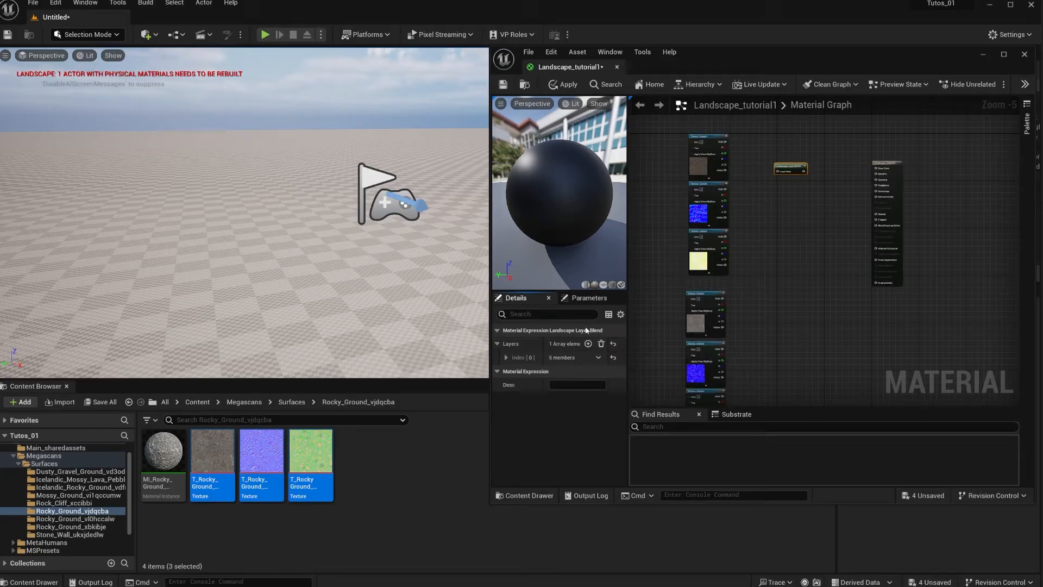
{"action": "mouse_move", "coordinate": [569, 351]}
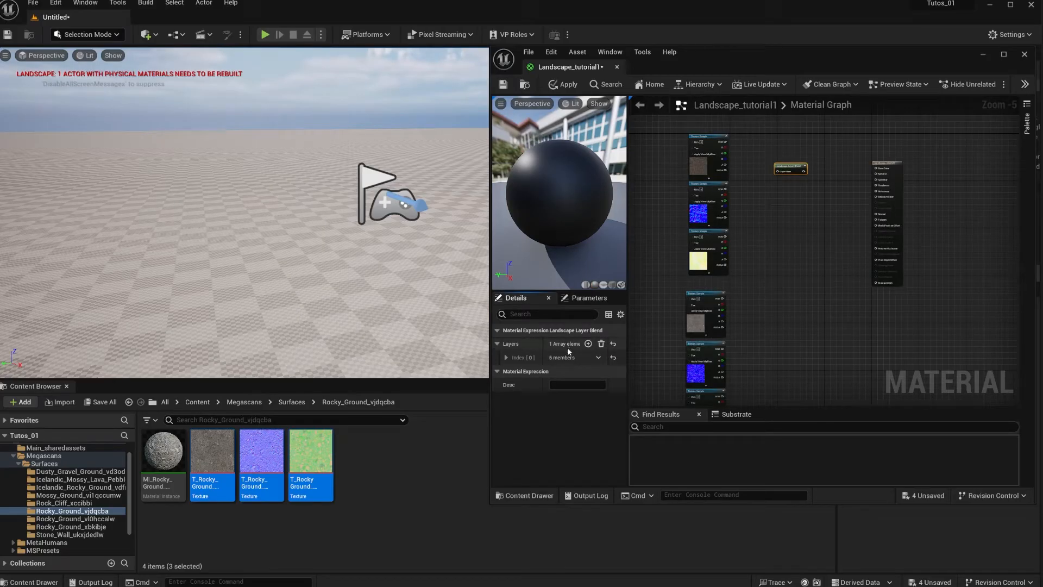
{"action": "left_click", "coordinate": [588, 343]}
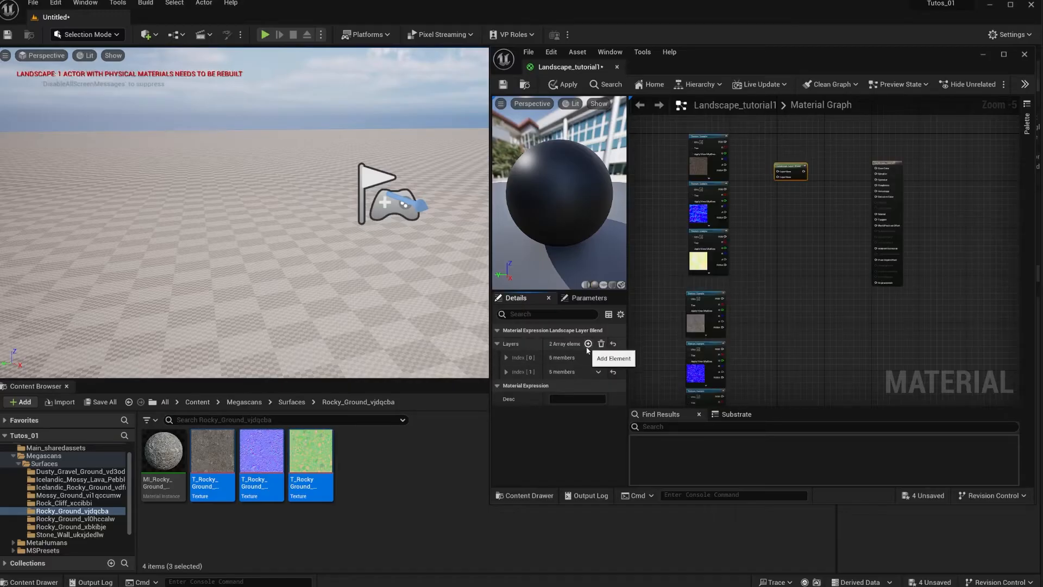
Step: Name the blend's layers Cliff and Rocks
{"action": "left_click", "coordinate": [506, 357]}
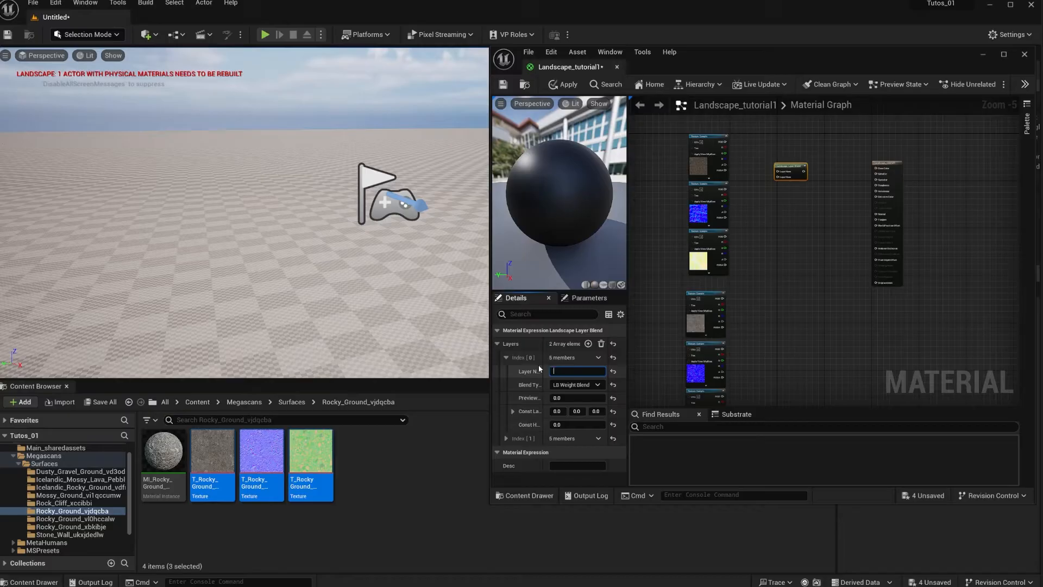
{"action": "type", "text": "Cliff"}
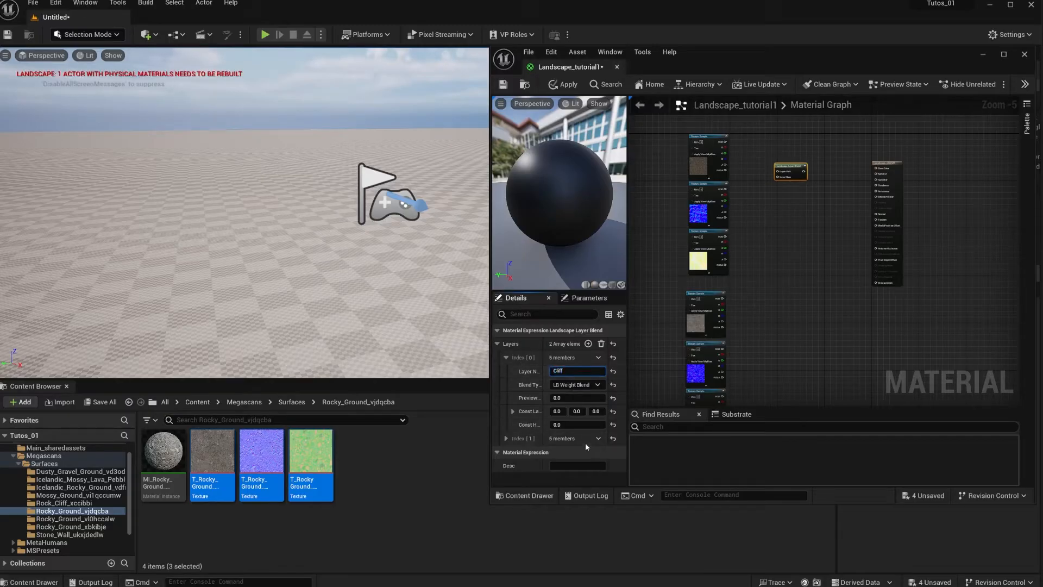
{"action": "scroll", "scroll_direction": "down", "scroll_amount": 3}
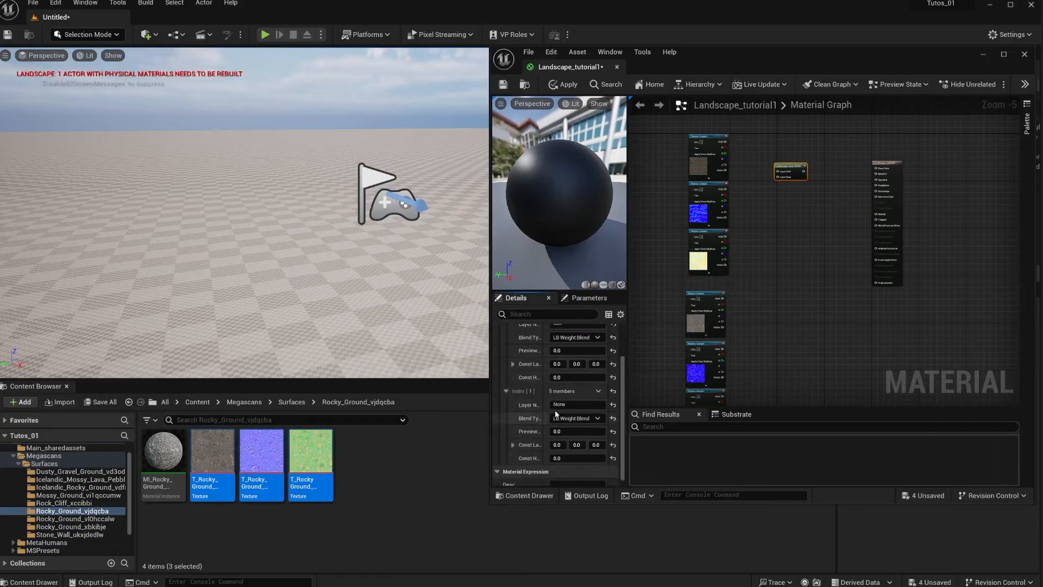
{"action": "left_click", "coordinate": [576, 404]}
{"action": "type", "text": "Rocks"}
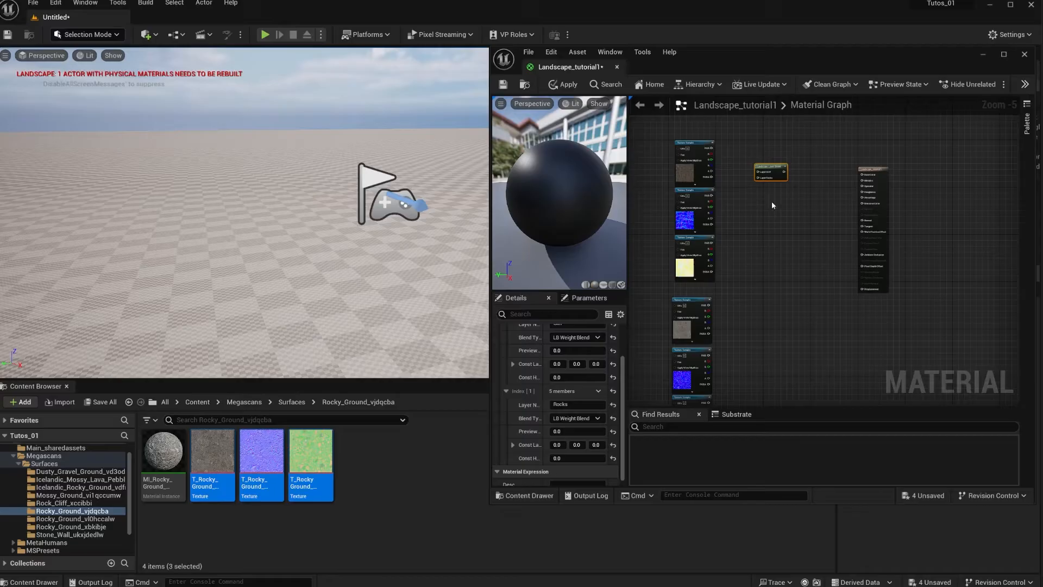
{"action": "mouse_move", "coordinate": [672, 140]}
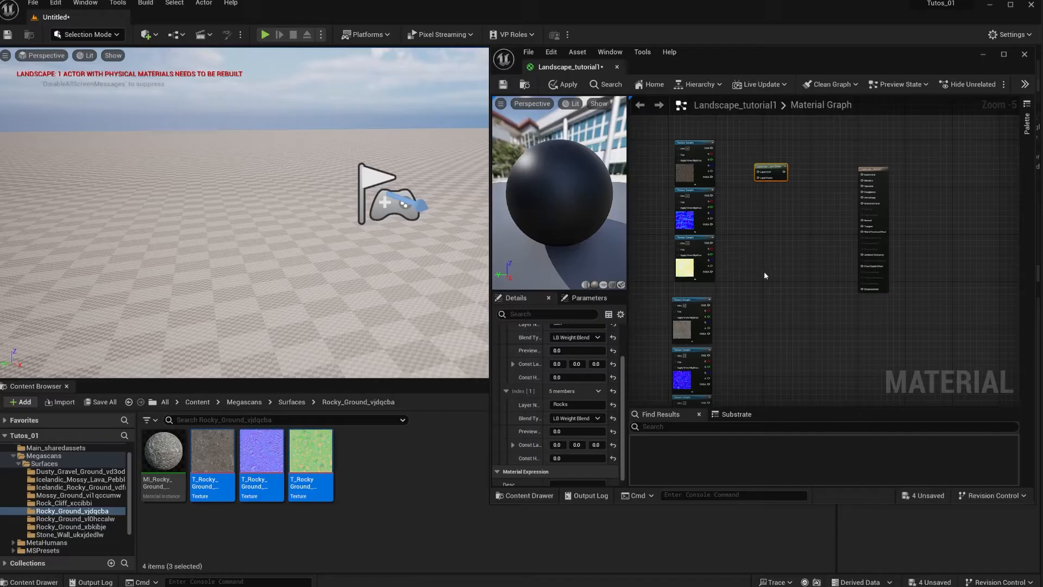
{"action": "mouse_move", "coordinate": [694, 252]}
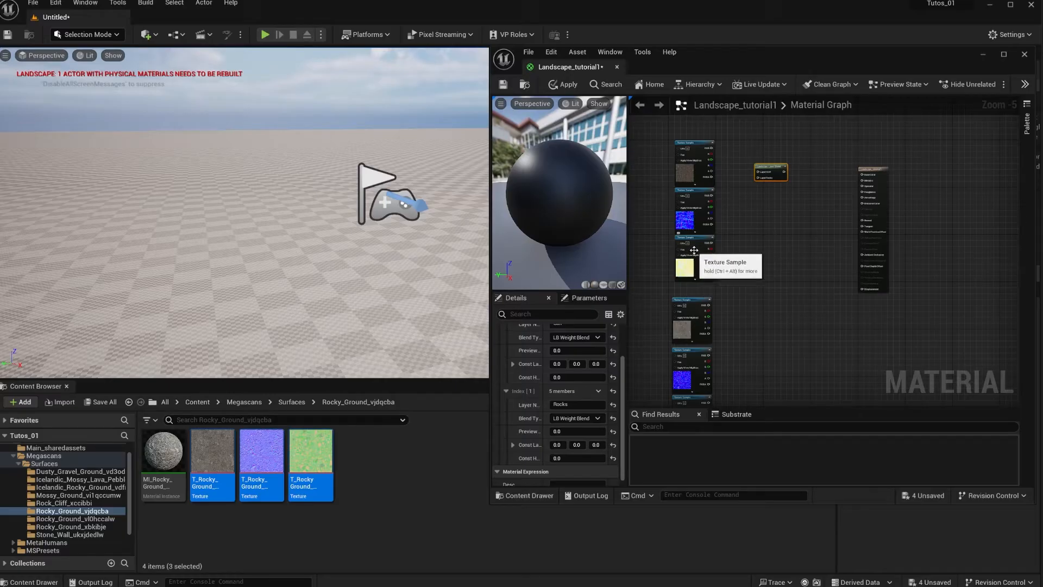
{"action": "mouse_move", "coordinate": [691, 270]}
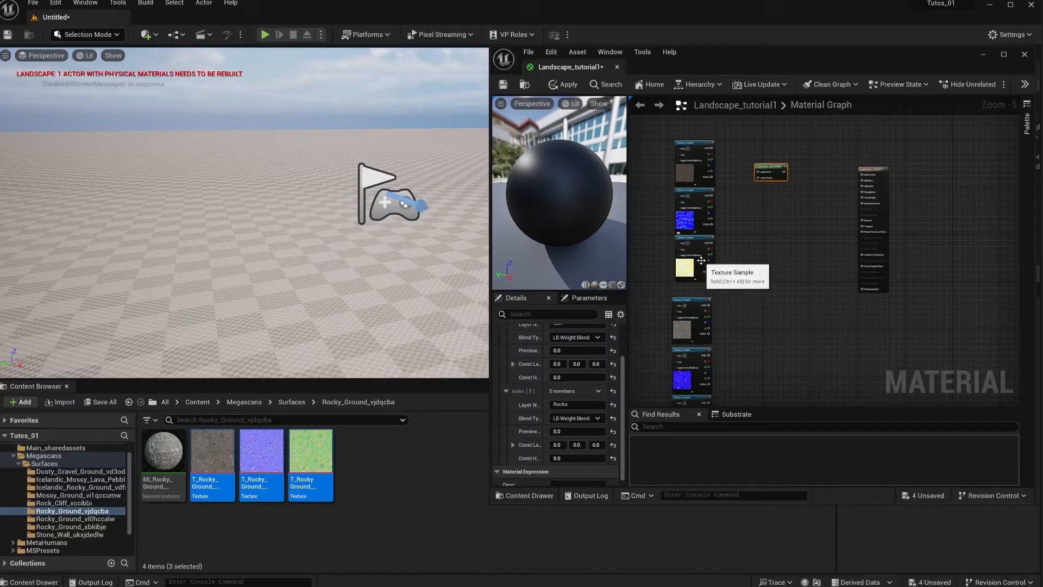
{"action": "mouse_move", "coordinate": [703, 267]}
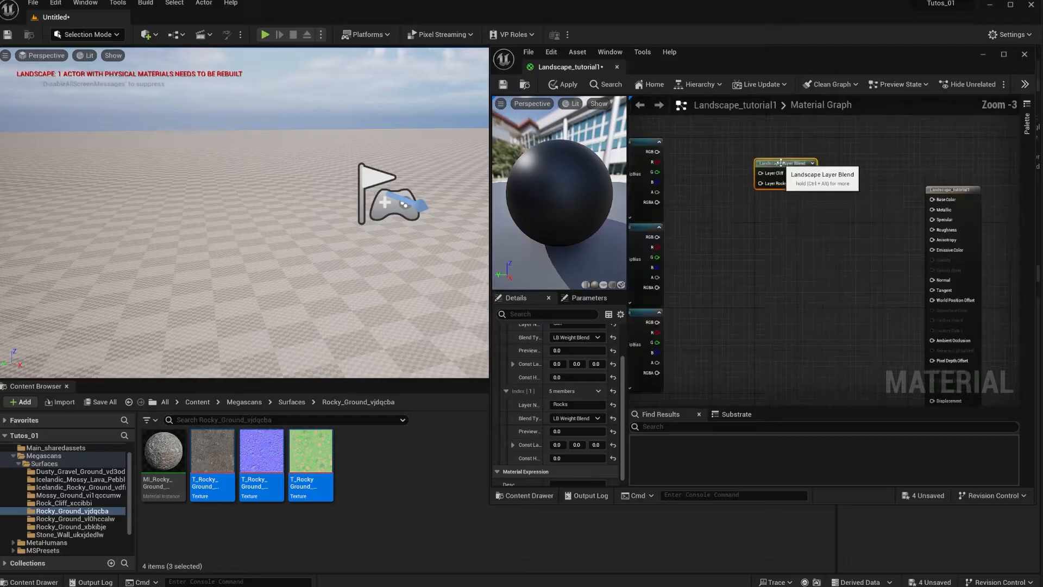
Step: Wire a cliff texture into the first blend's Layer Cliff input
{"action": "scroll", "scroll_direction": "down", "scroll_amount": 3}
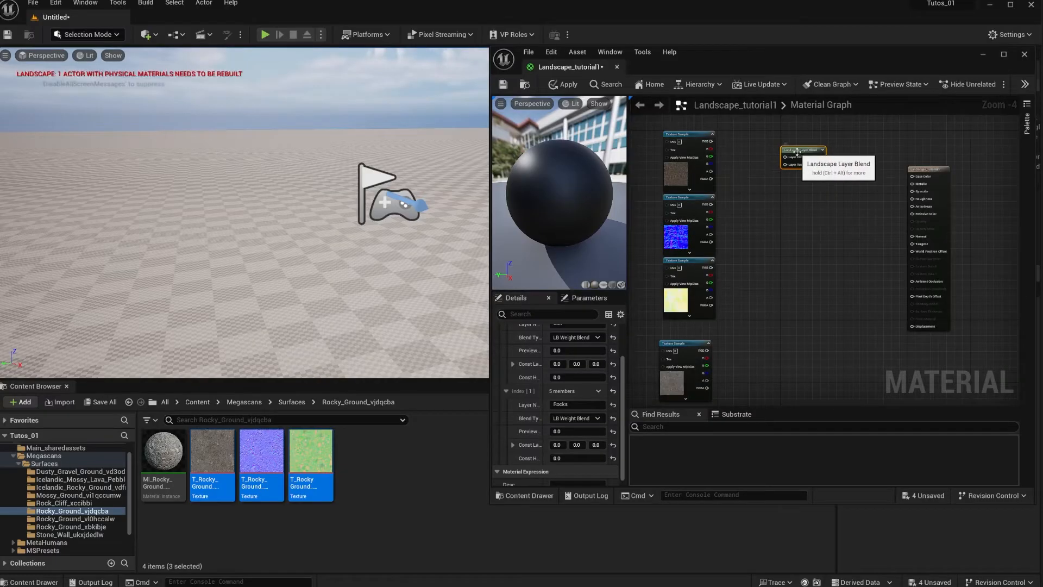
{"action": "mouse_move", "coordinate": [799, 227]}
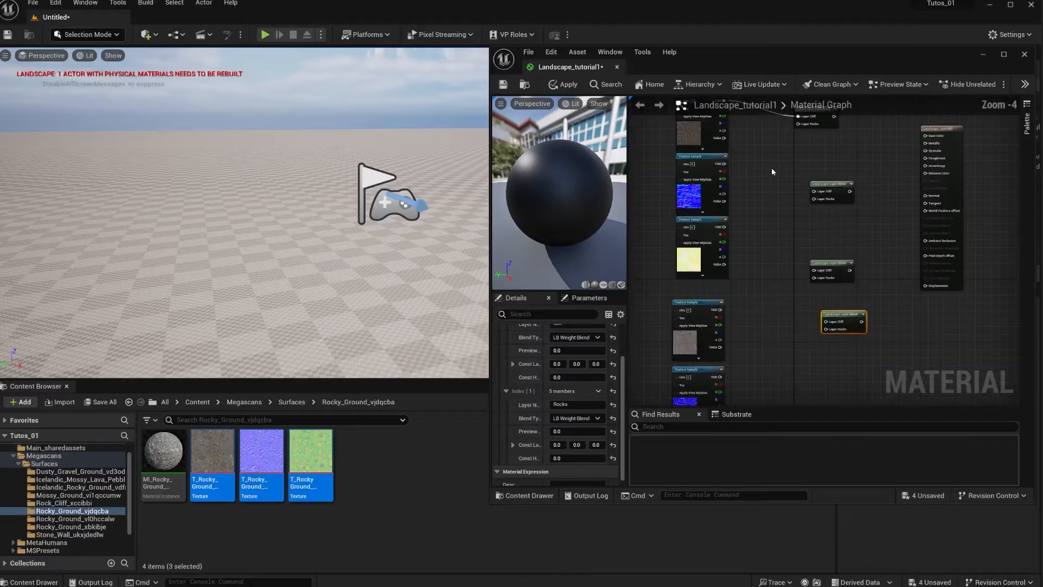
{"action": "left_click_drag", "start_coordinate": [725, 308], "coordinate": [798, 125]}
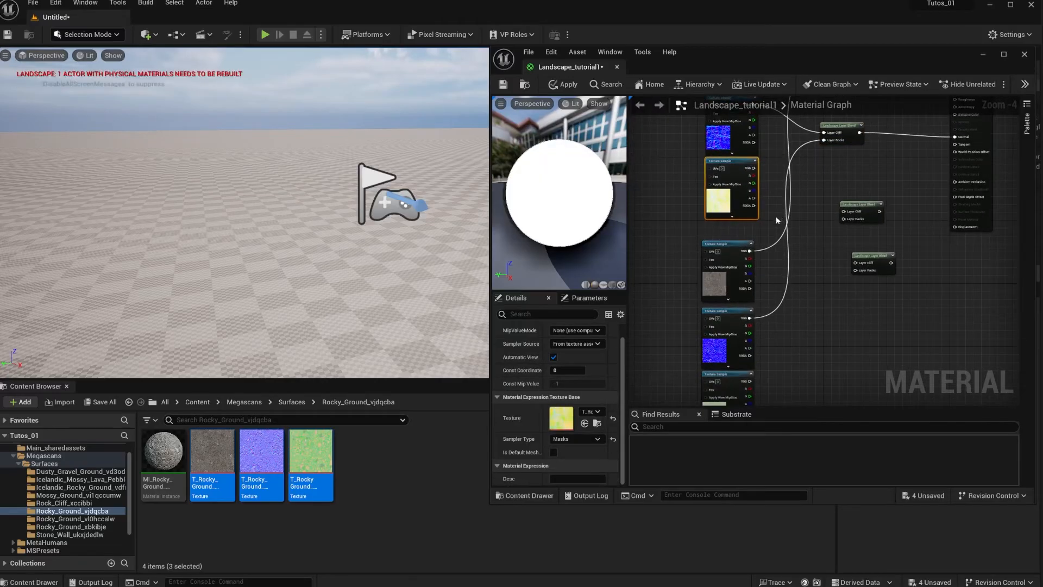
Step: Connect the rocky ground texture to the blend's Rocks layer
{"action": "left_click_drag", "start_coordinate": [750, 184], "coordinate": [825, 226]}
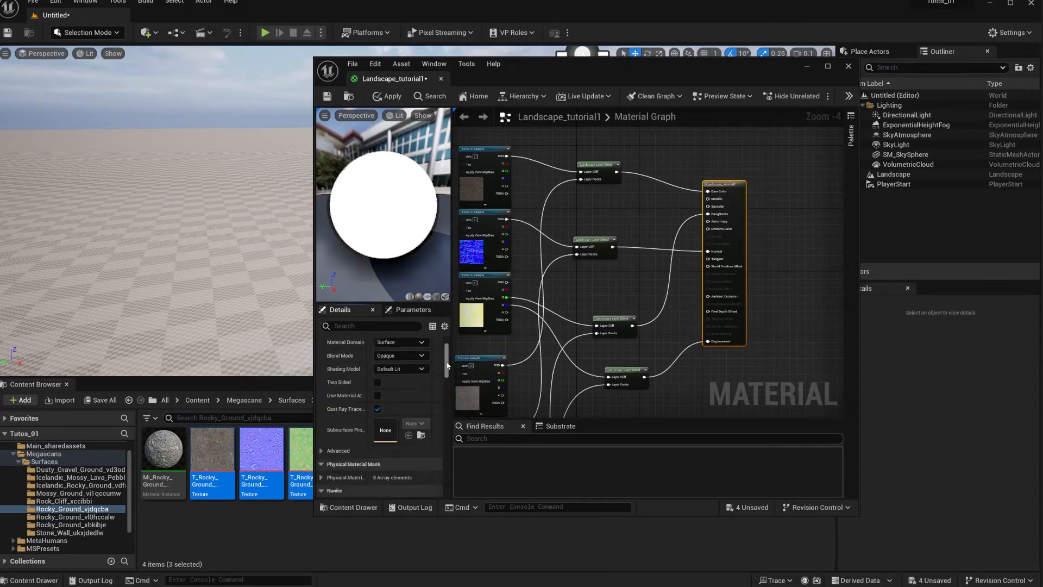
Step: Expand Nanite Displacement, showing Magnitude 0.05 and Center 0.5
{"action": "scroll", "scroll_direction": "down", "scroll_amount": 3}
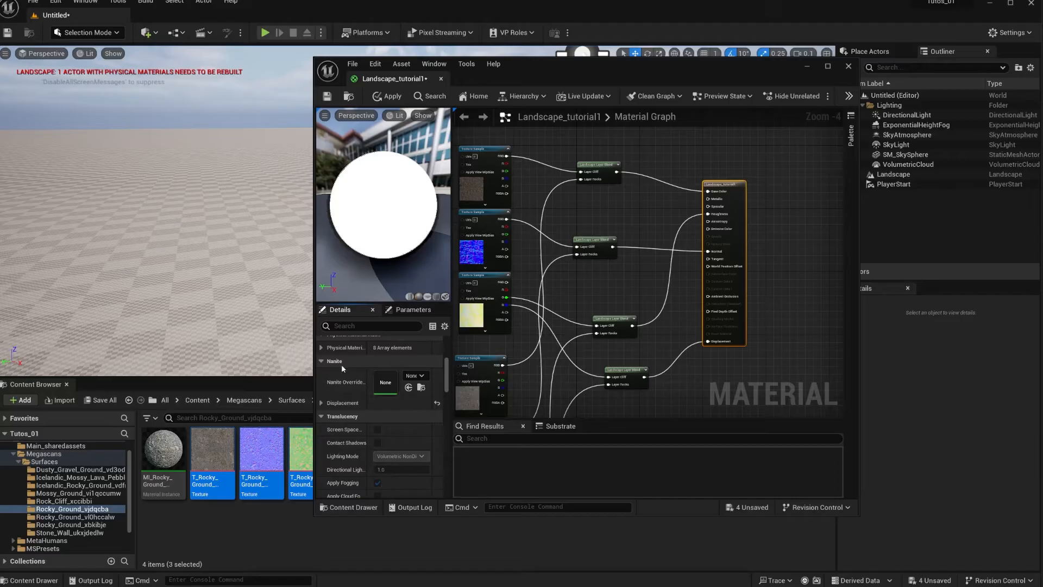
{"action": "left_click", "coordinate": [321, 402]}
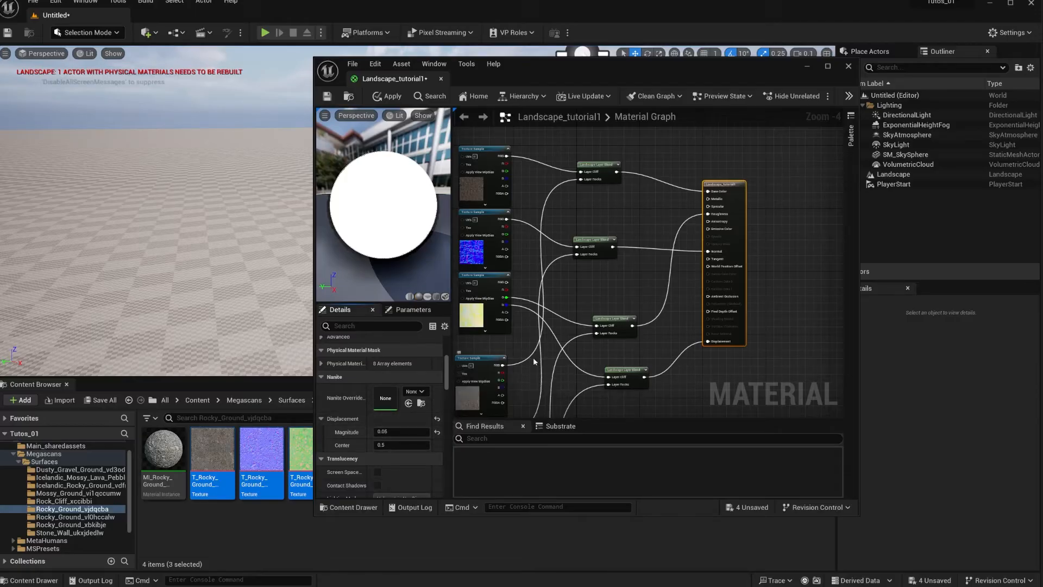
{"action": "scroll", "scroll_direction": "down", "scroll_amount": 3}
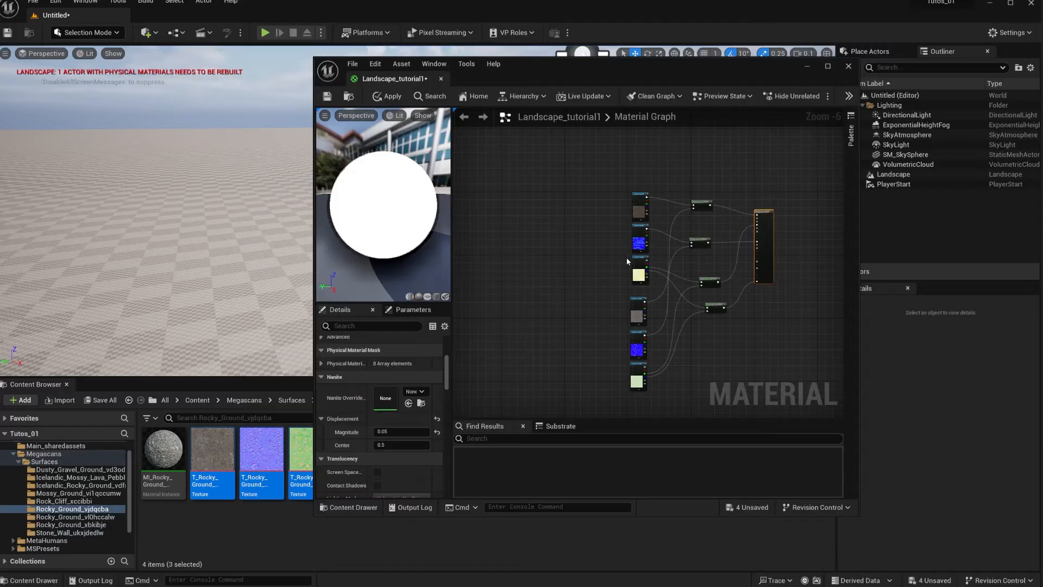
{"action": "mouse_move", "coordinate": [650, 326]}
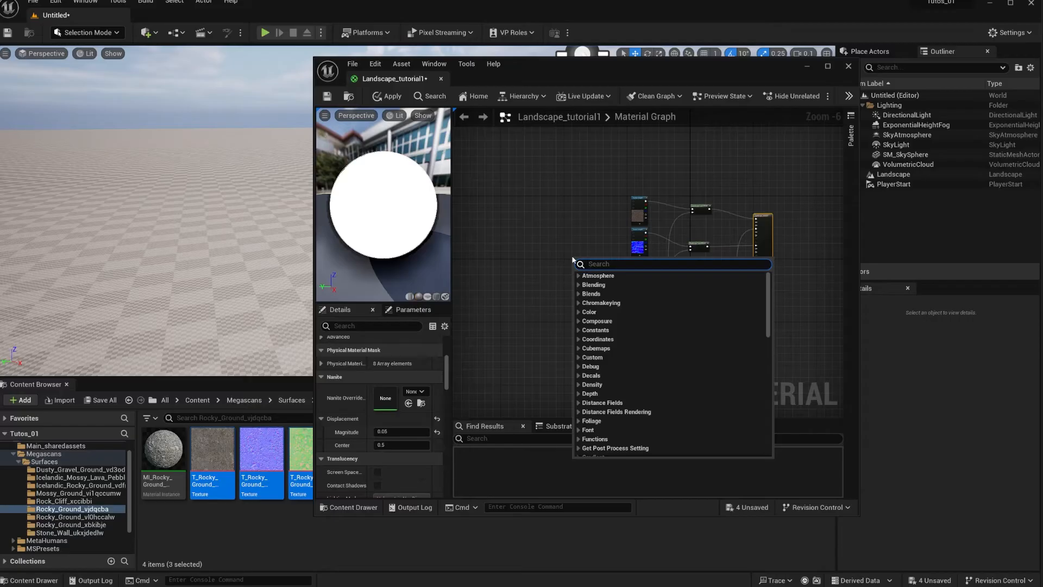
Step: Search 'Land' and add a LandscapeLayerBlend node to the material graph
{"action": "type", "text": "Land"}
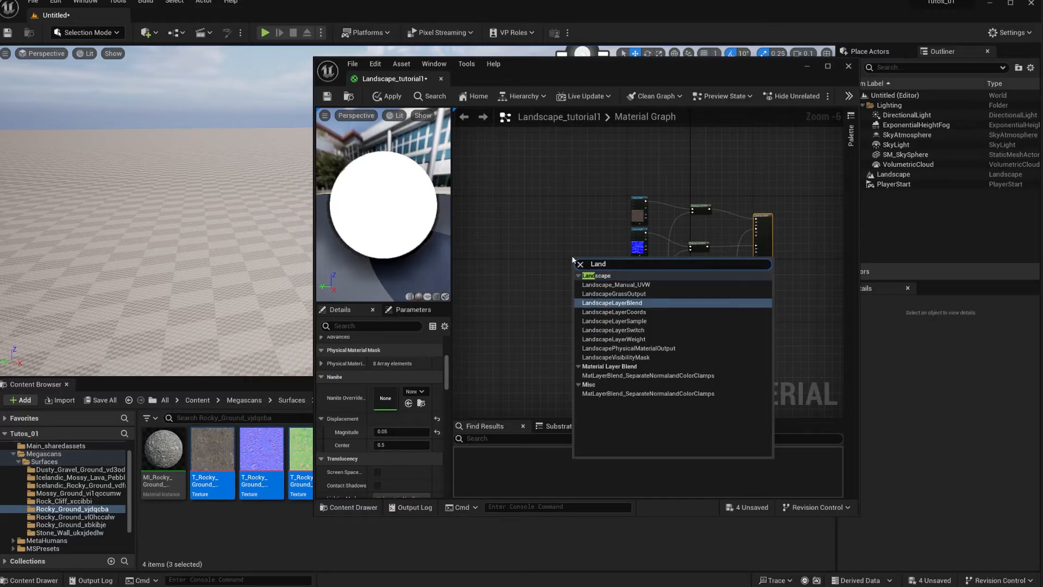
{"action": "left_click", "coordinate": [614, 312]}
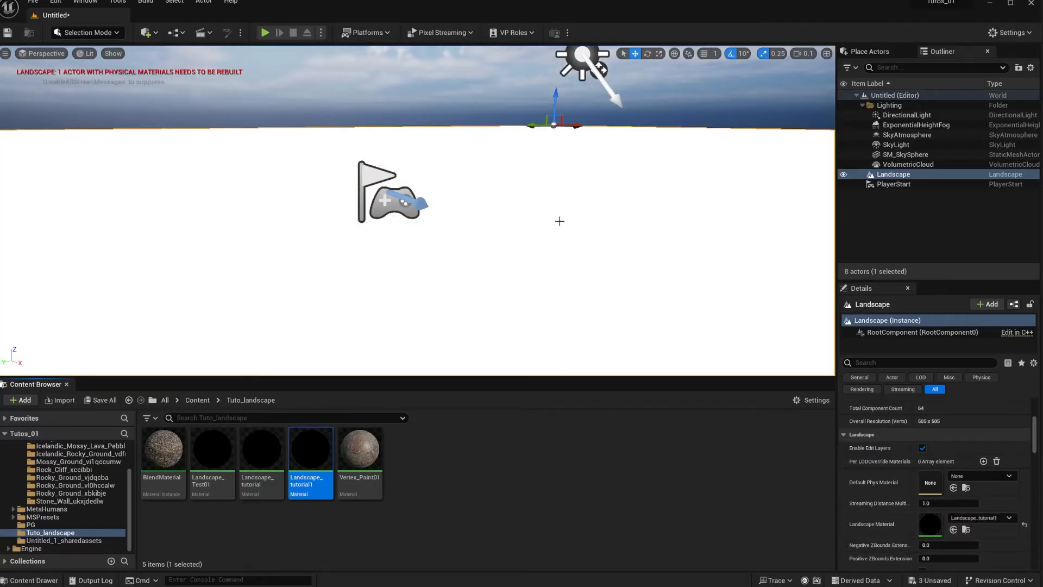
{"action": "mouse_move", "coordinate": [543, 217]}
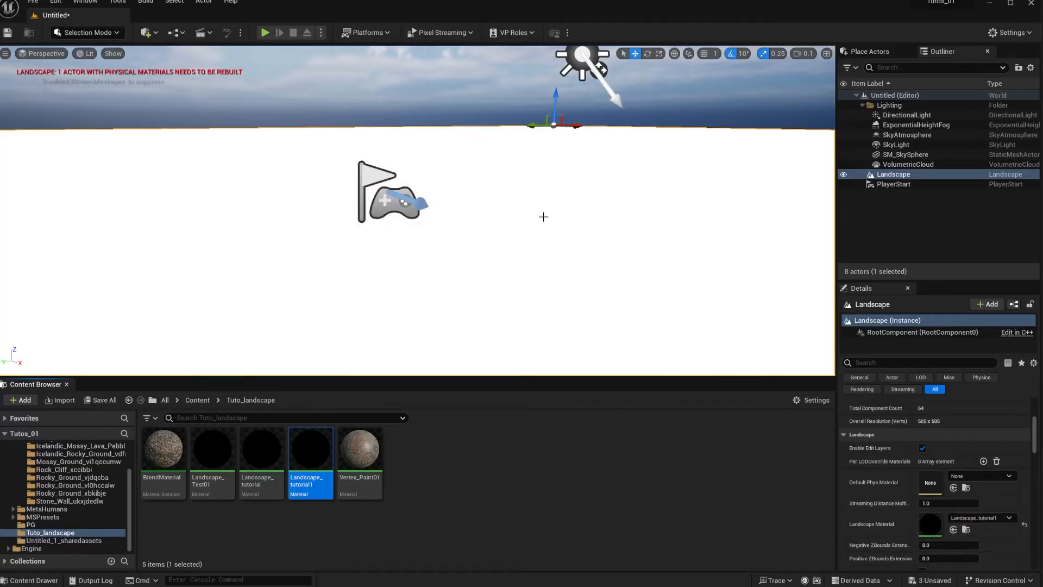
{"action": "mouse_move", "coordinate": [428, 176]}
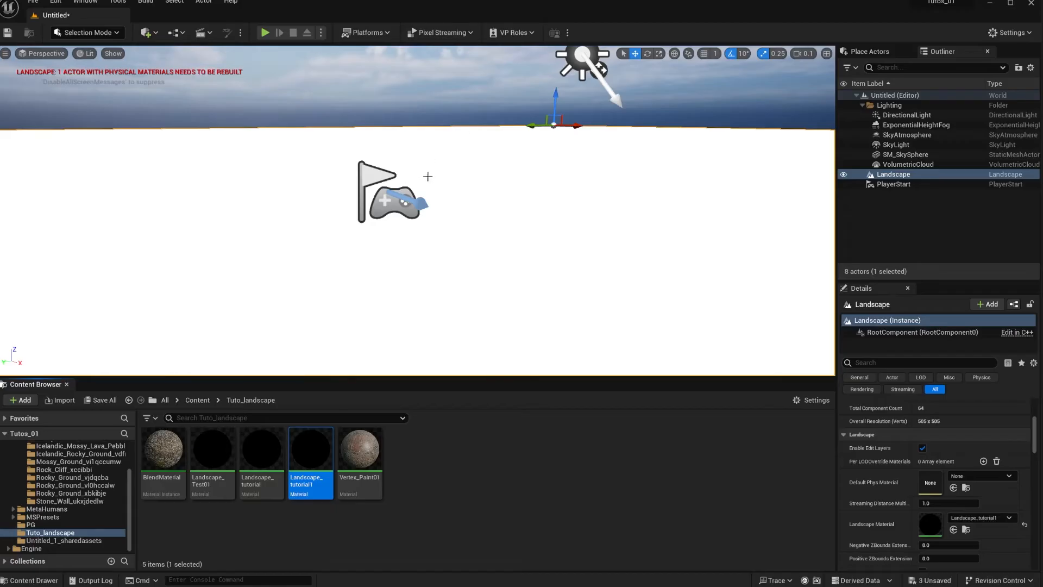
Step: Enter Landscape Mode, switch to painting, and select the Cliff target layer
{"action": "left_click", "coordinate": [83, 32]}
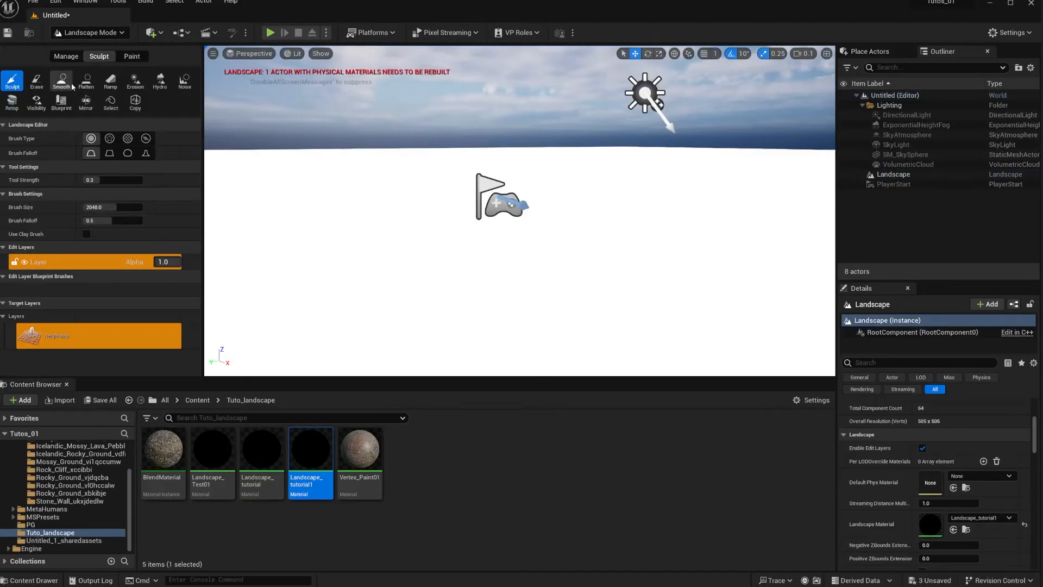
{"action": "left_click", "coordinate": [131, 55]}
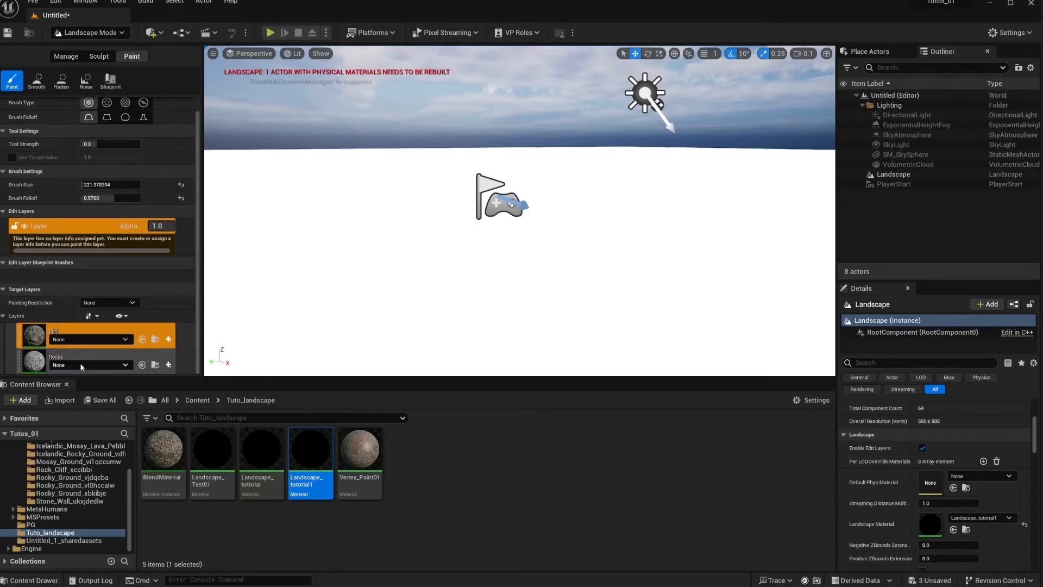
{"action": "left_click", "coordinate": [70, 335]}
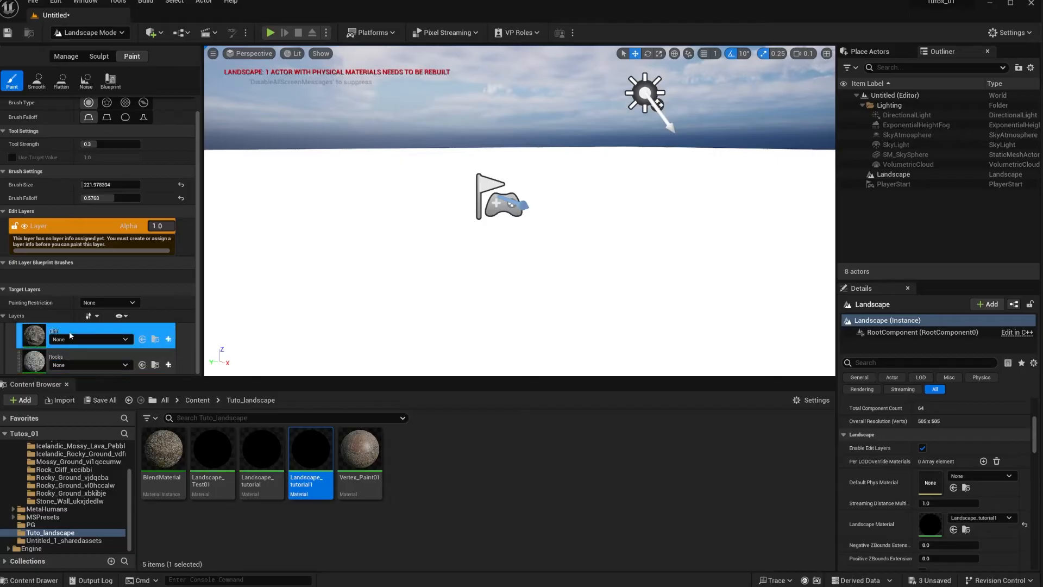
{"action": "mouse_move", "coordinate": [169, 338]}
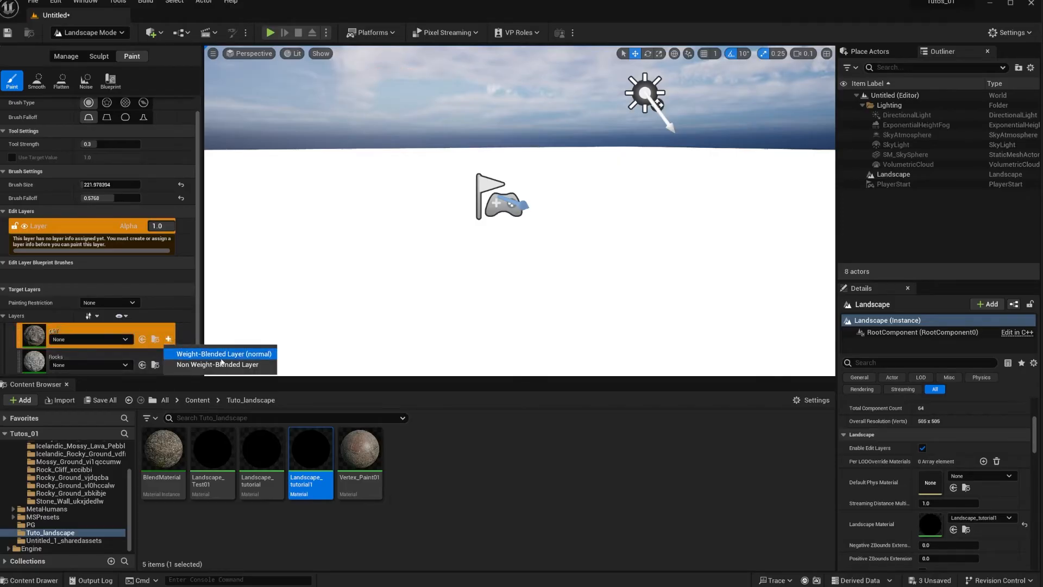
Step: Create and save weight-blended layer info for Cliff, then save Rocks_LayerInfo
{"action": "left_click", "coordinate": [223, 353]}
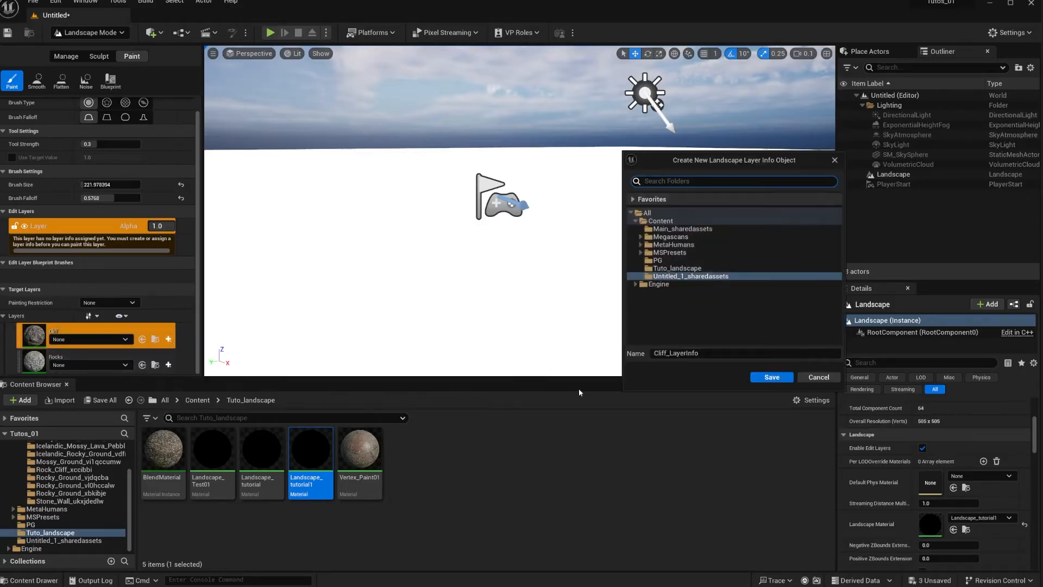
{"action": "left_click", "coordinate": [729, 353]}
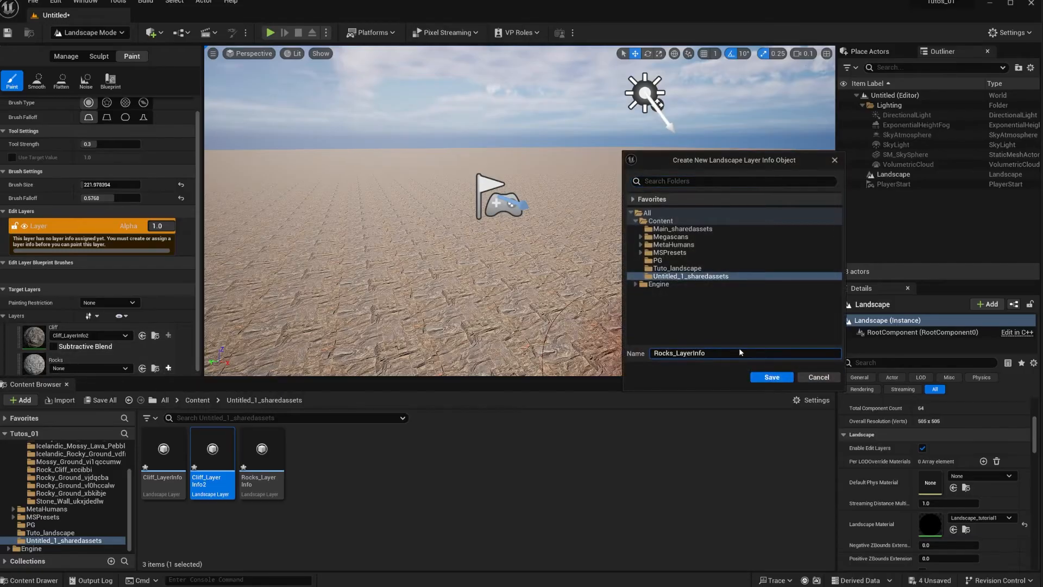
{"action": "left_click", "coordinate": [770, 377]}
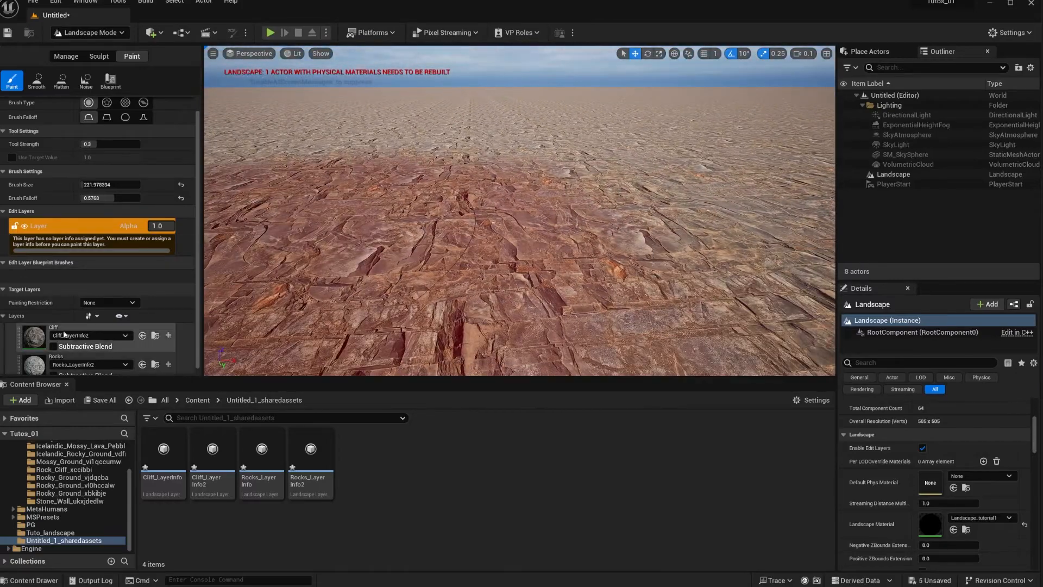
Step: Paint a Rocks patch onto the landscape, then return to Selection Mode
{"action": "left_click", "coordinate": [60, 359]}
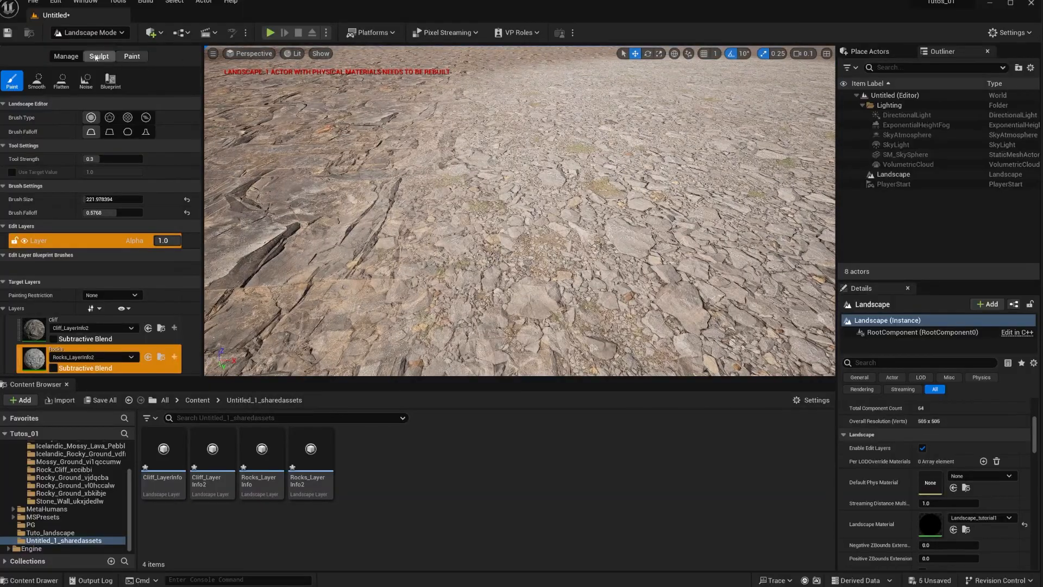
{"action": "left_click", "coordinate": [88, 33]}
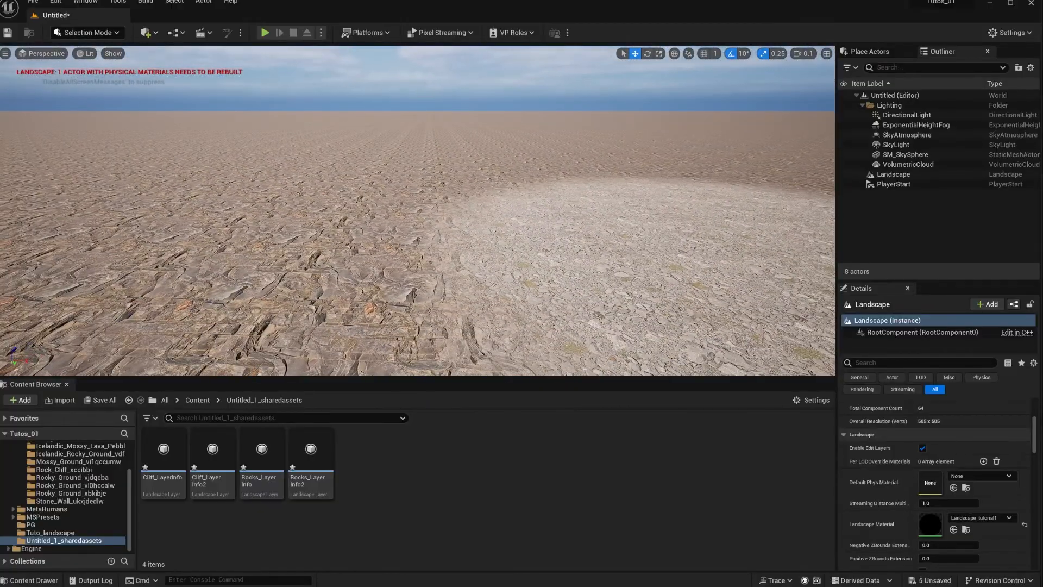
Step: Enable and build Nanite on the Landscape, then reopen Landscape Mode
{"action": "left_click", "coordinate": [894, 175]}
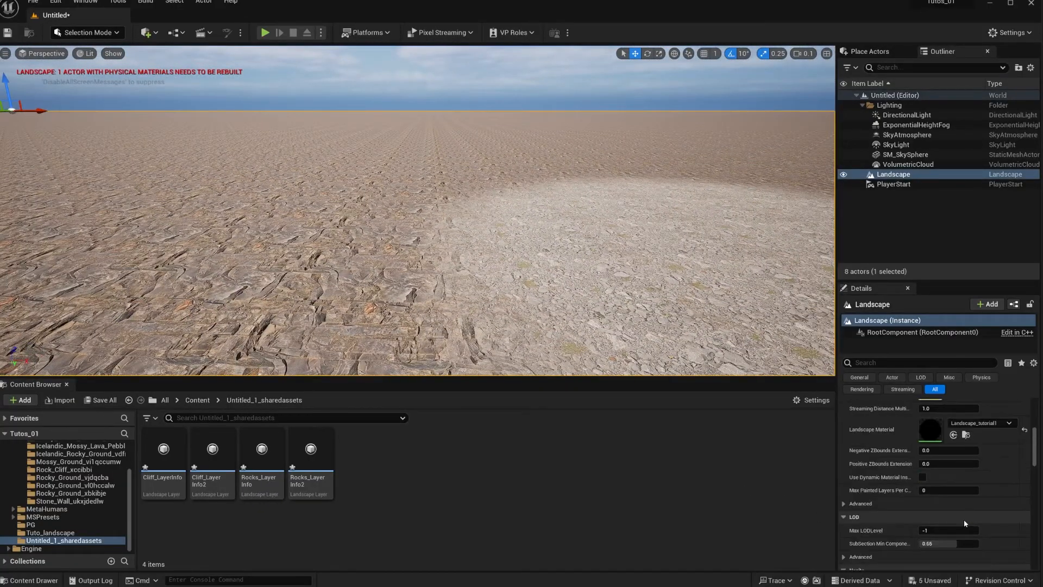
{"action": "scroll", "scroll_direction": "down", "scroll_amount": 3}
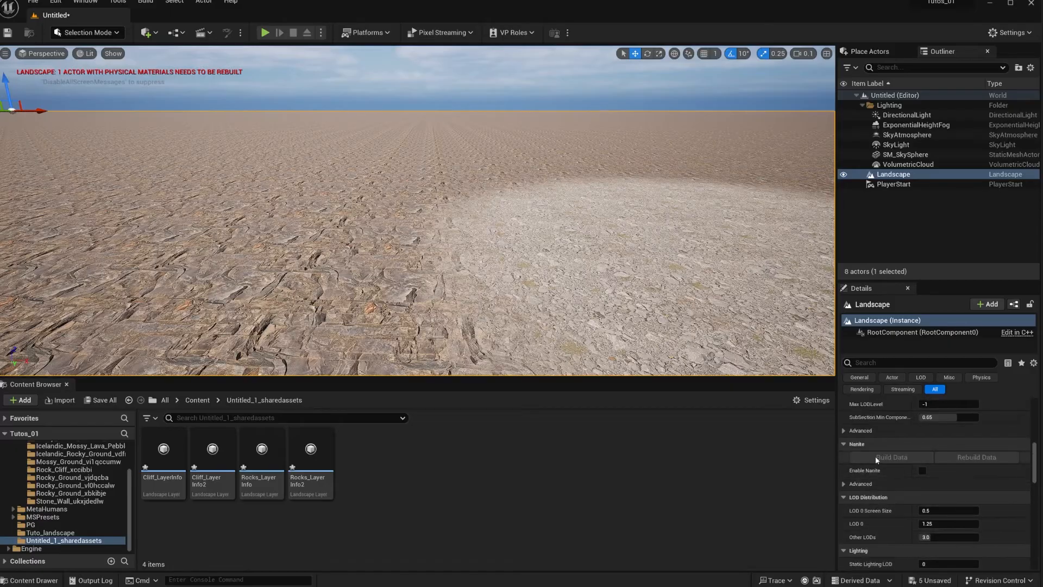
{"action": "left_click", "coordinate": [922, 471]}
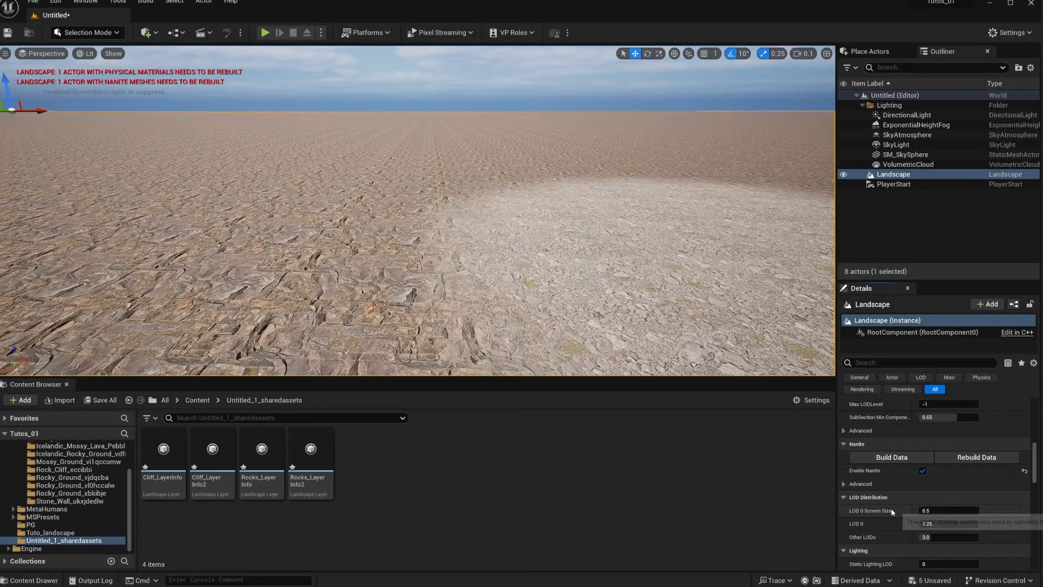
{"action": "mouse_move", "coordinate": [892, 457]}
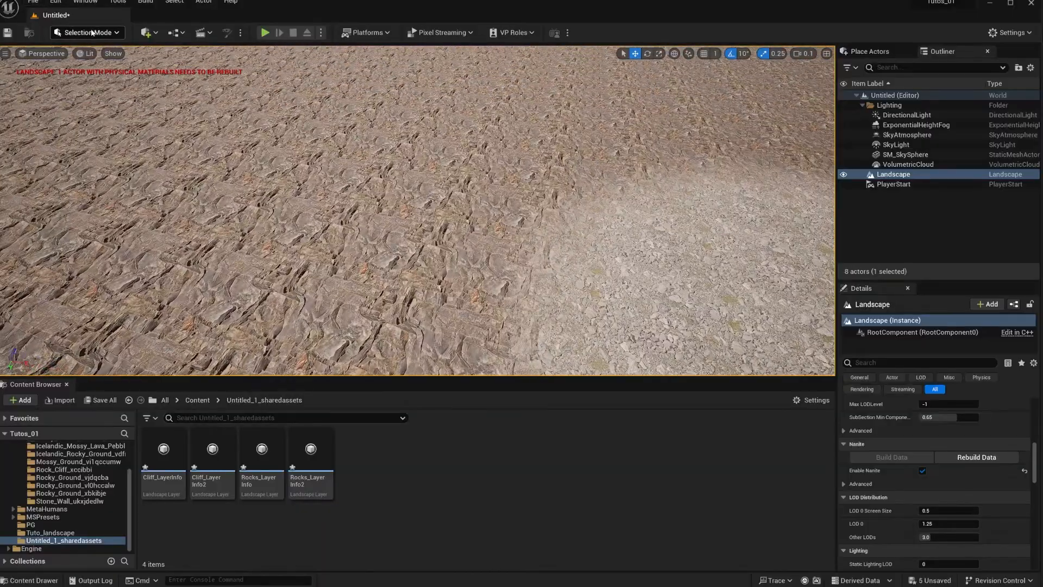
{"action": "left_click", "coordinate": [86, 32]}
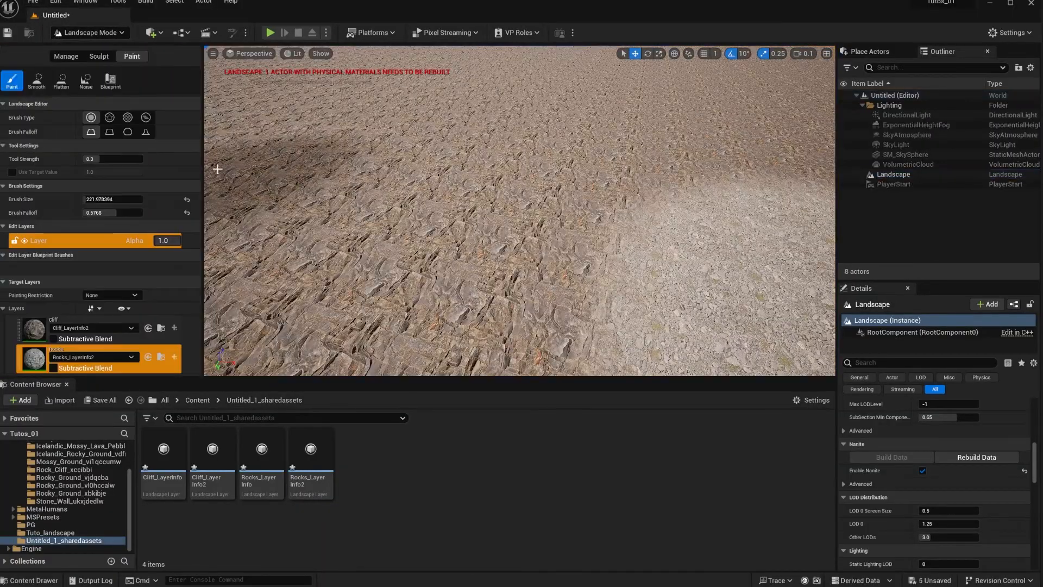